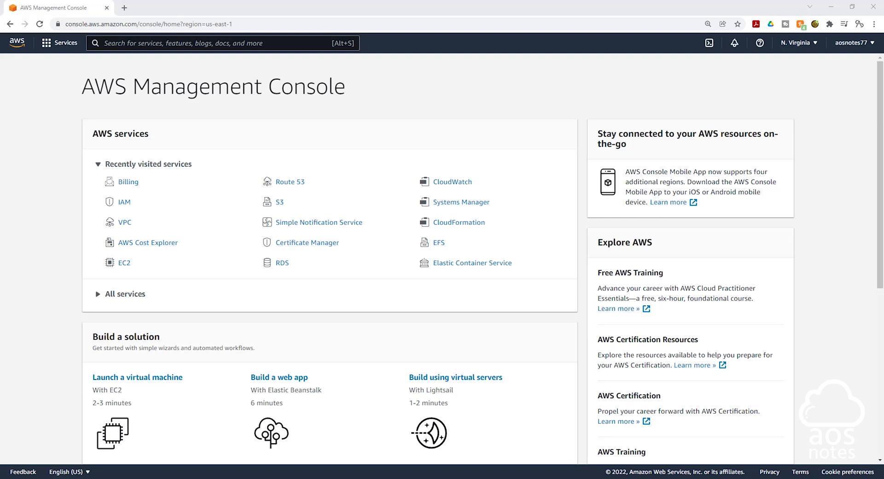
mouse_move(437, 340)
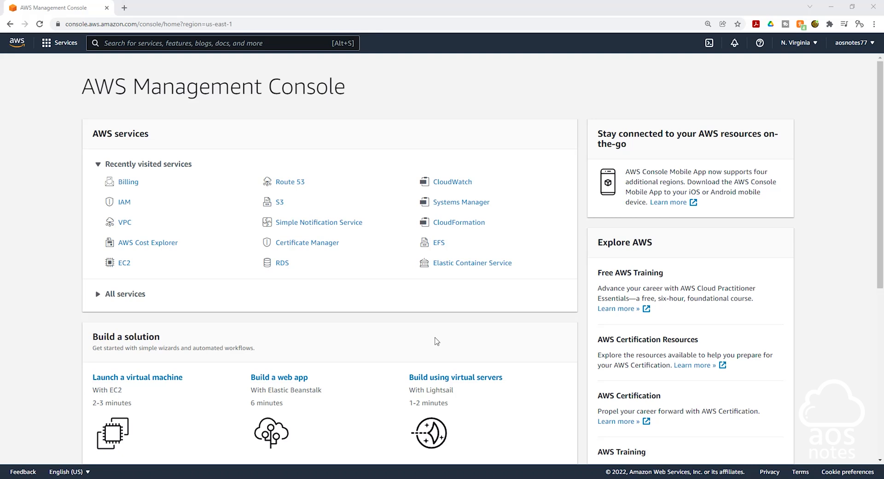
mouse_move(431, 337)
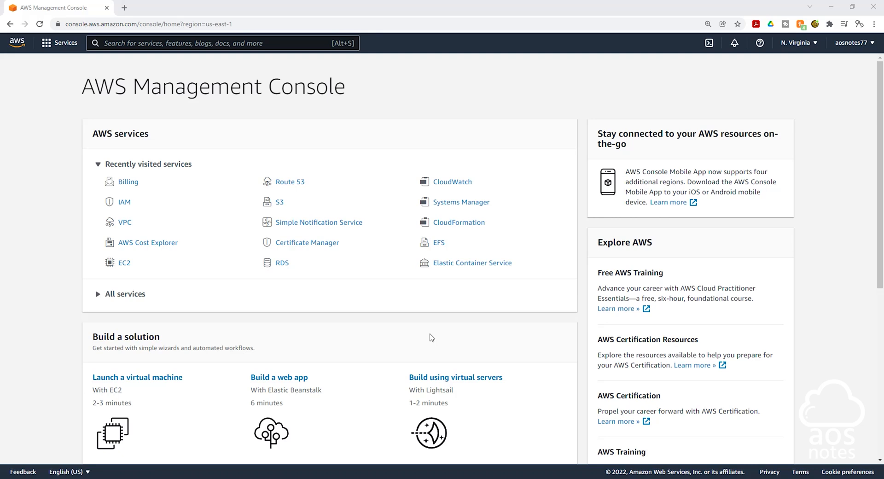
mouse_move(386, 170)
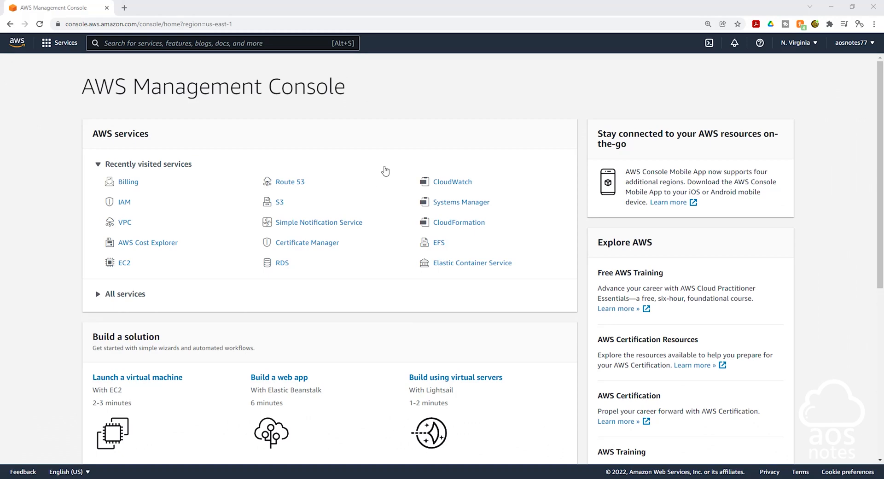
mouse_move(395, 140)
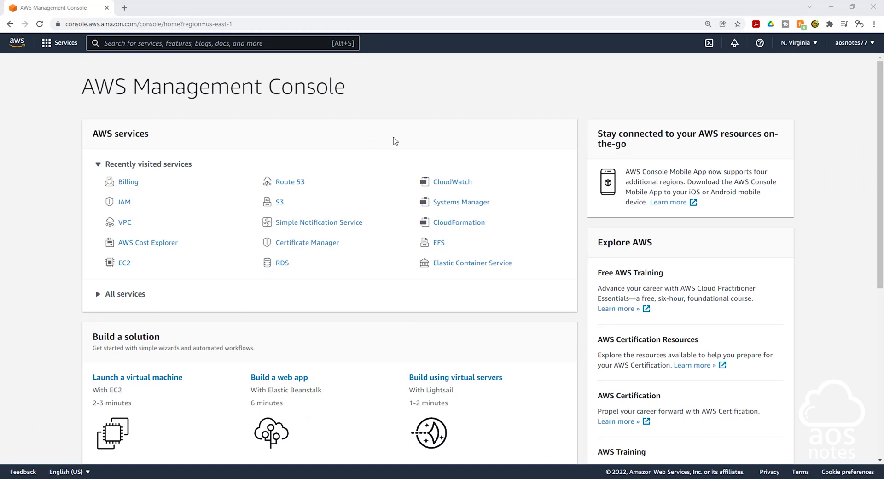
mouse_move(465, 232)
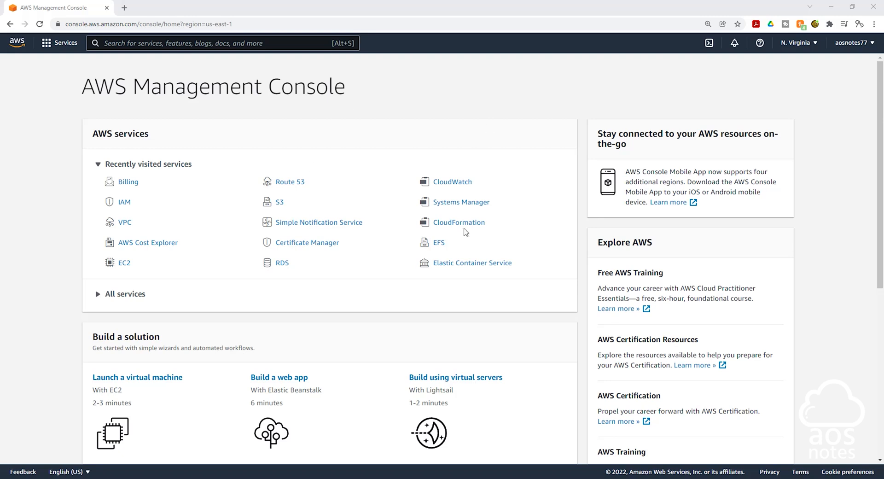
mouse_move(459, 221)
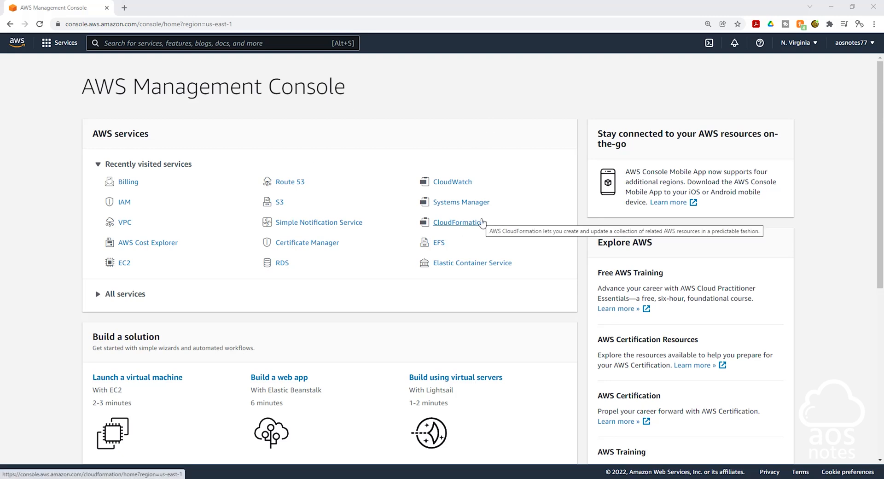
mouse_move(344, 281)
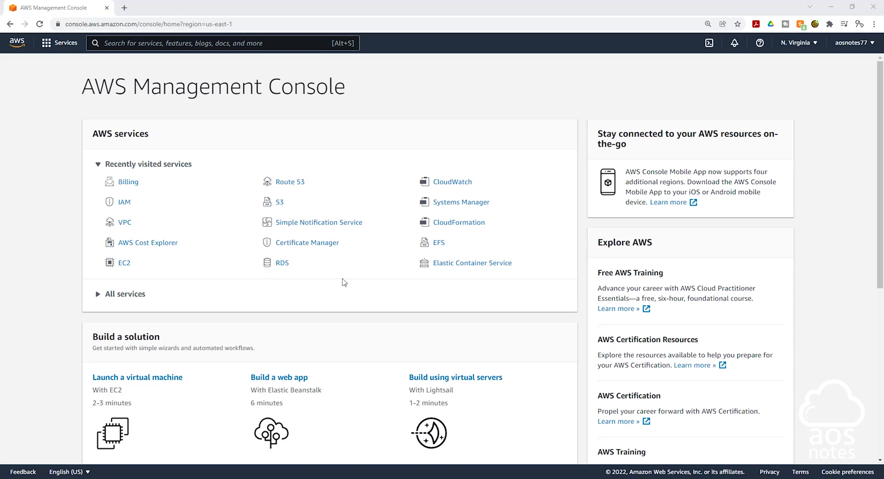
mouse_move(740, 125)
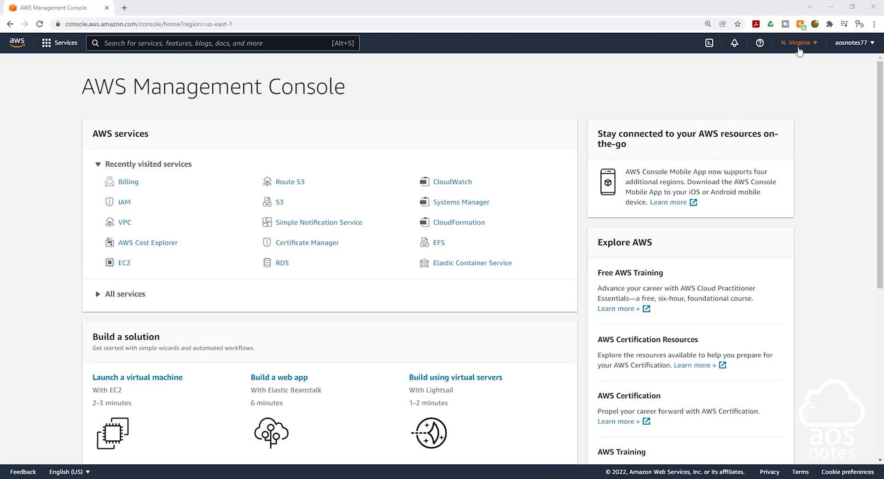
mouse_move(794, 52)
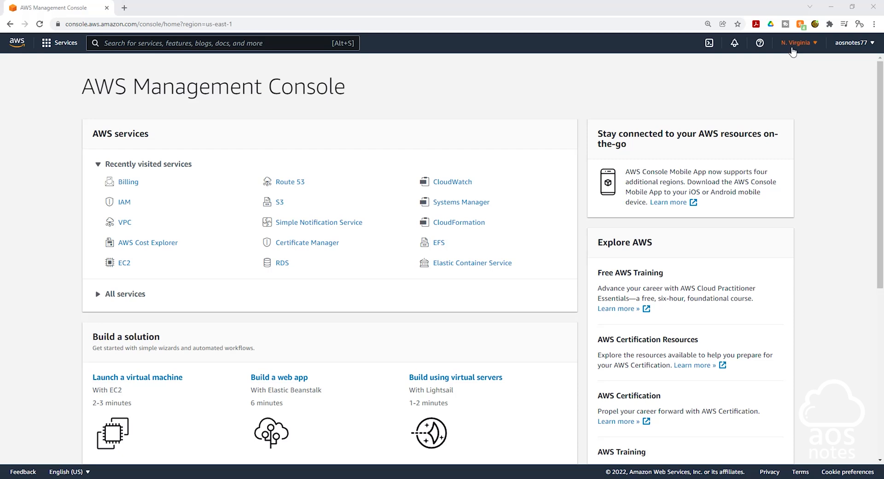
mouse_move(777, 51)
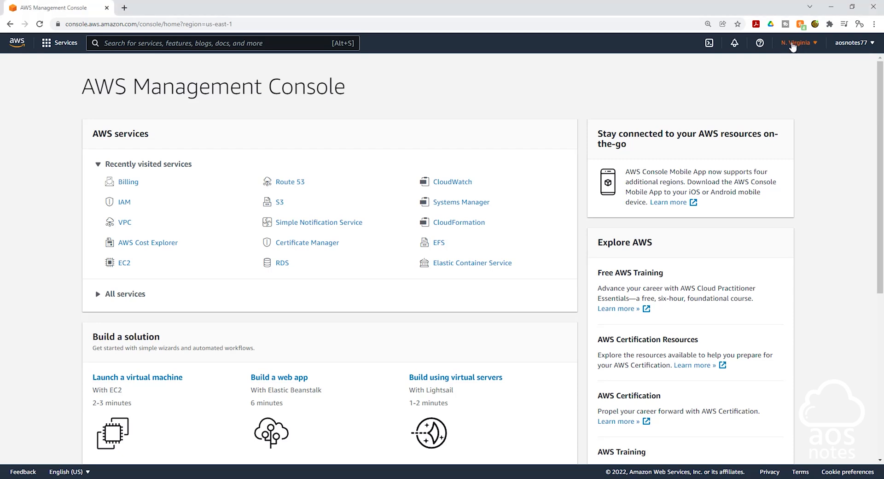
Keep the US East (N. Virginia) region and go to the Billing & Cost Management Dashboard.
left_click(796, 43)
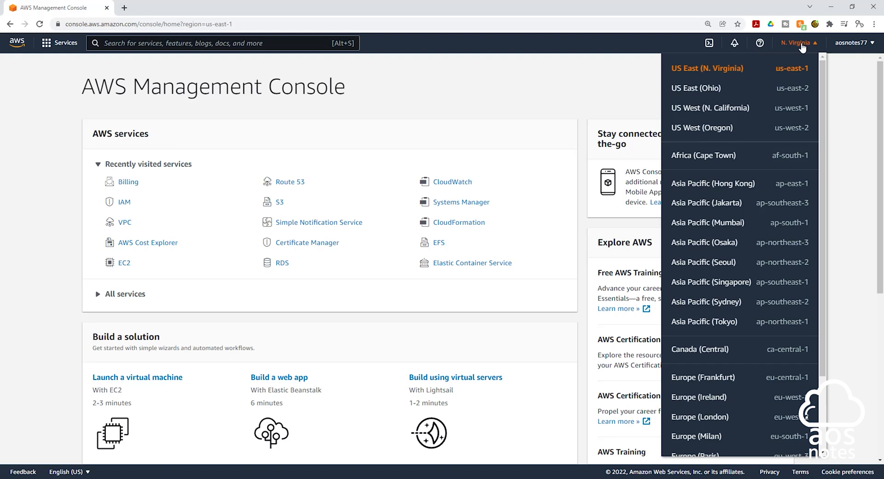
mouse_move(721, 73)
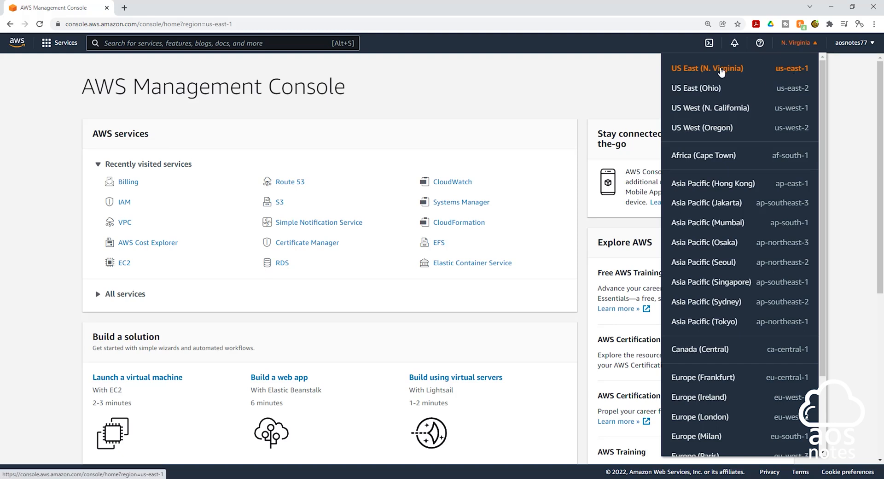
left_click(774, 102)
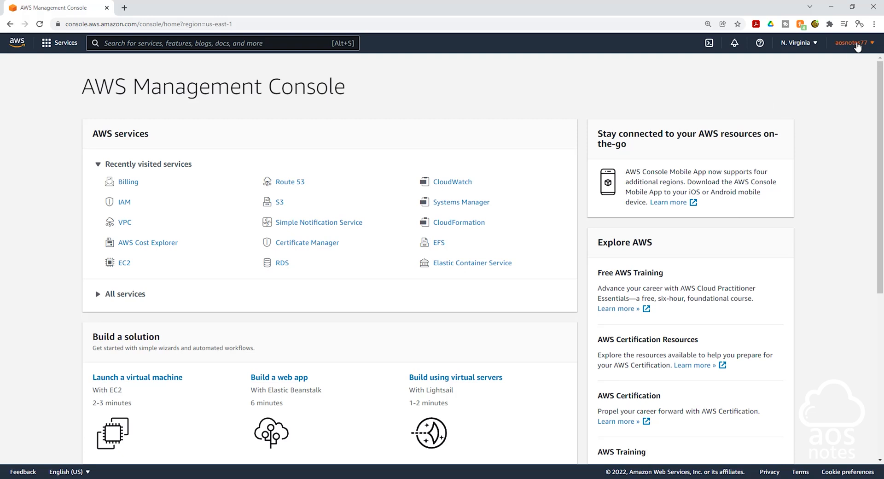
left_click(852, 42)
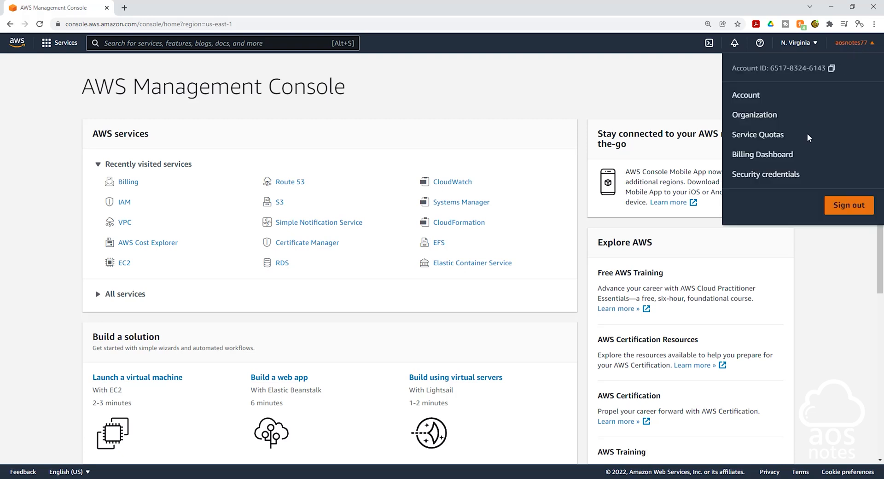
left_click(761, 154)
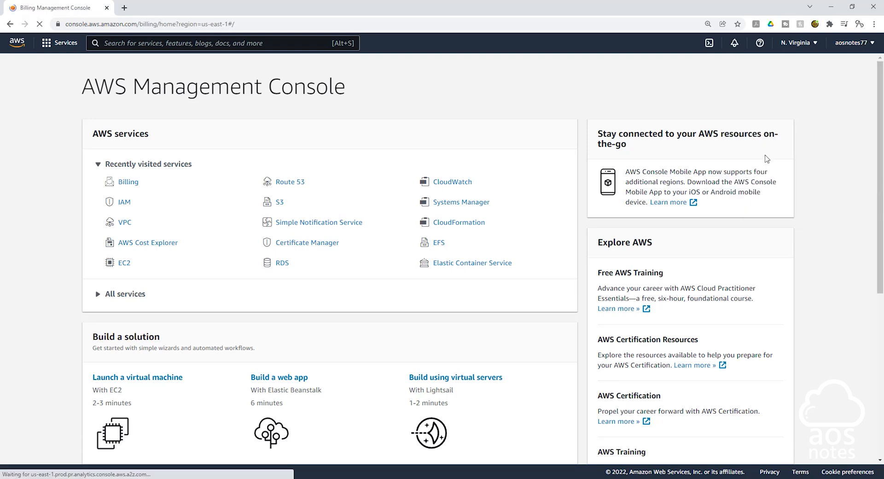
left_click(128, 181)
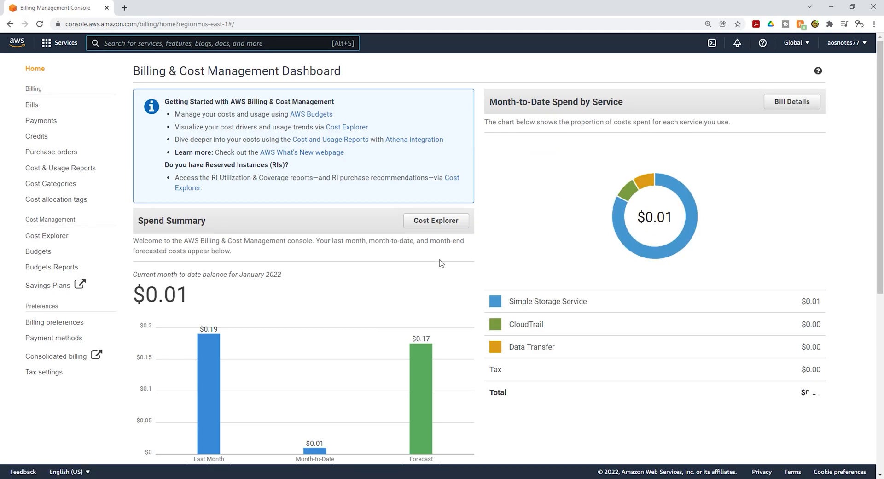
mouse_move(50, 106)
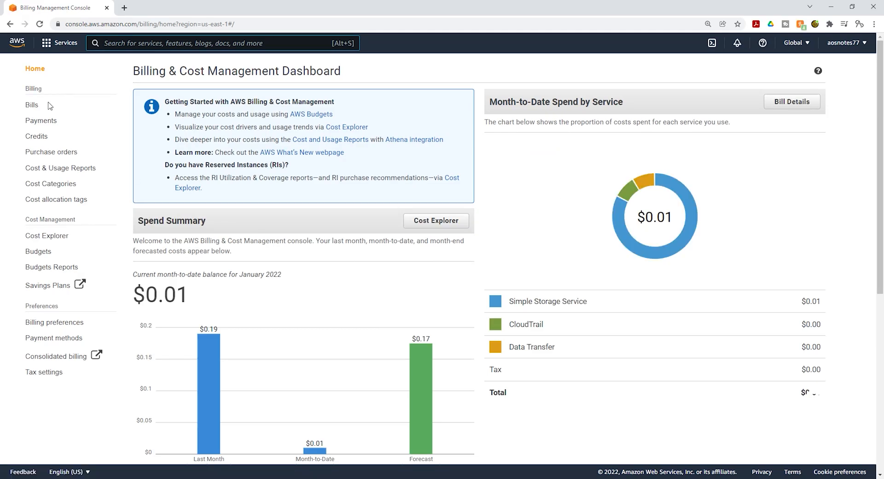
Tick Receive Billing Alerts in Billing preferences, save, and dismiss the saved notice.
left_click(54, 322)
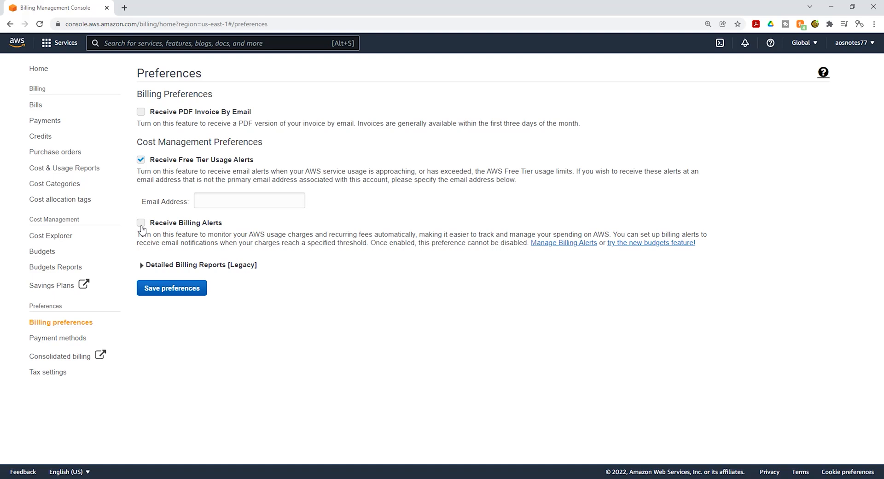
left_click(141, 223)
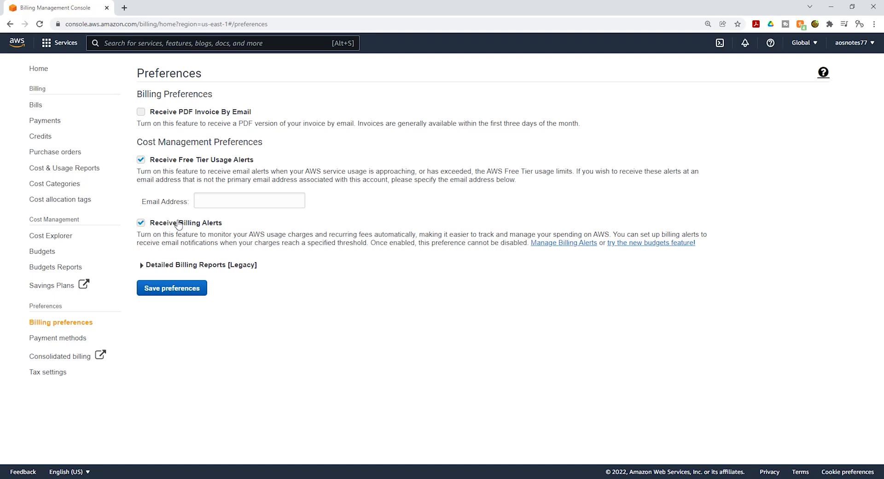
mouse_move(166, 293)
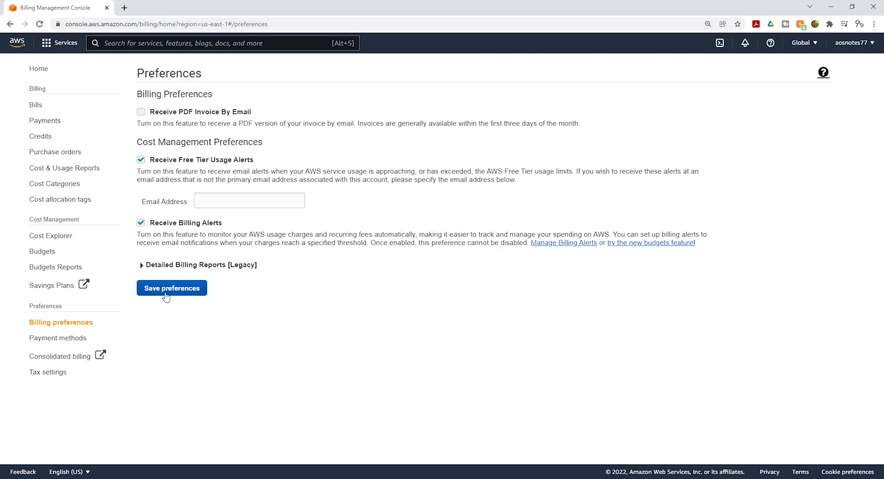
left_click(172, 287)
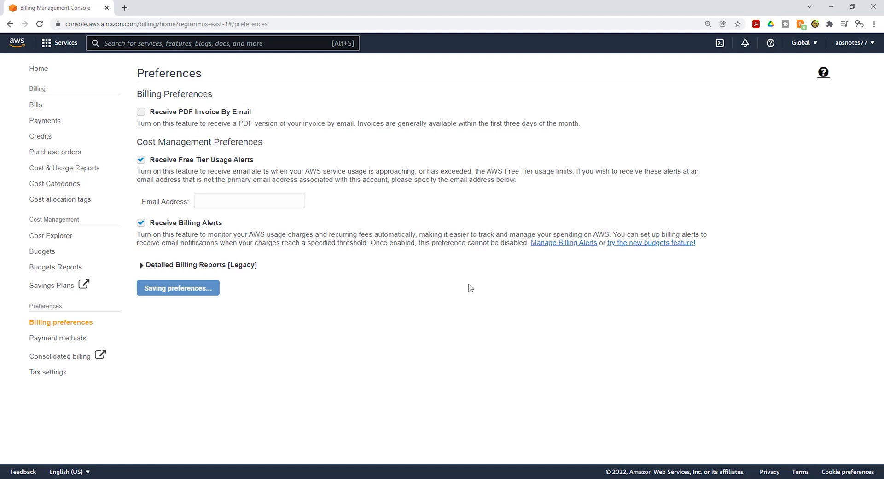
left_click(178, 287)
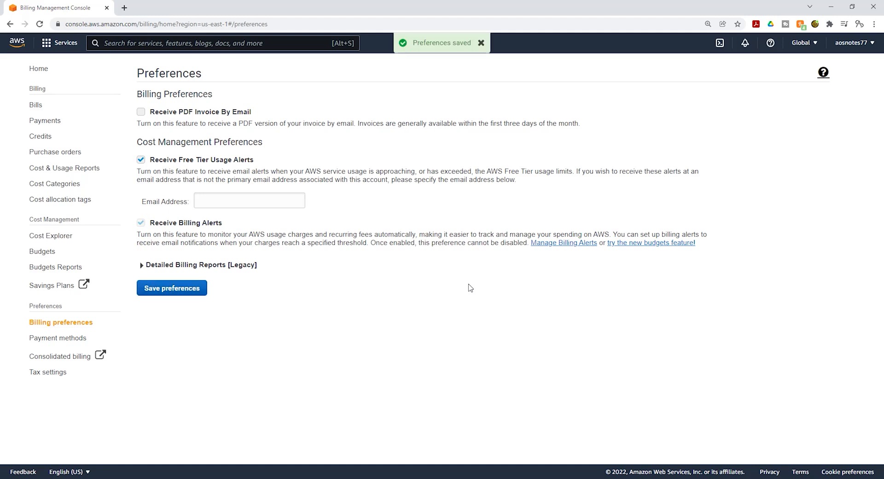
left_click(480, 42)
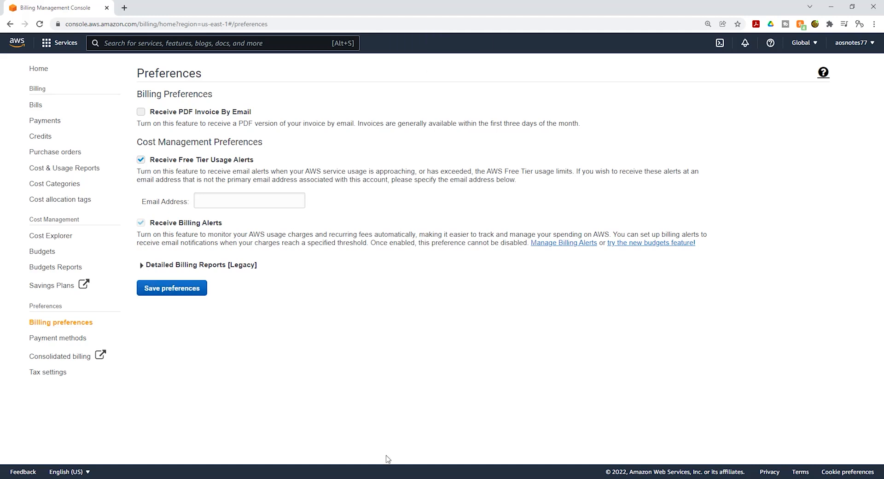
mouse_move(348, 278)
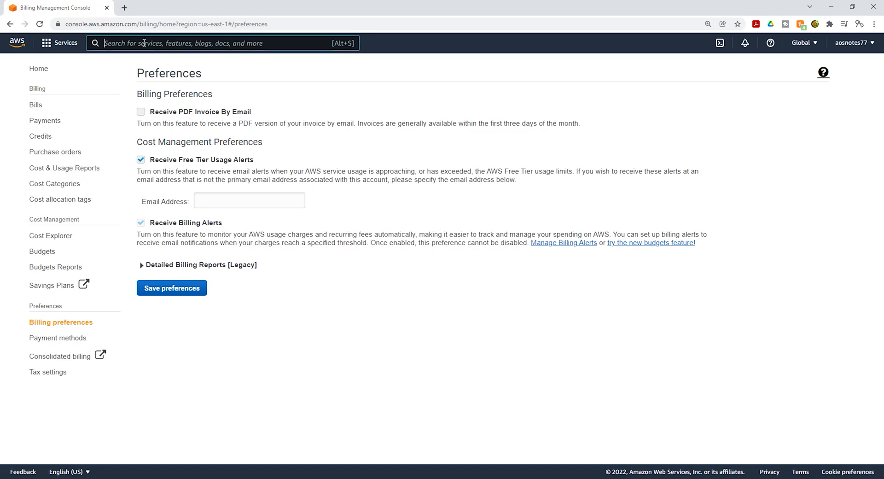
Search the services bar for 'cloudwatch' and launch the CloudWatch console.
type("cloudwat")
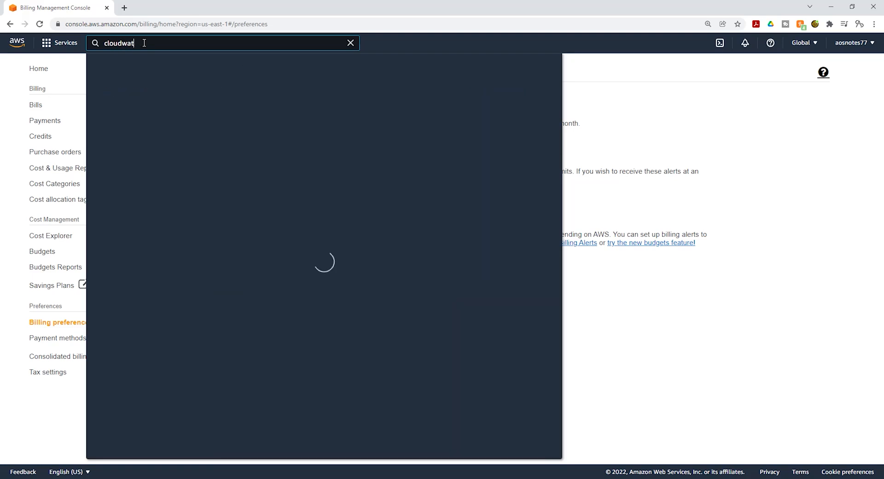
type("ch")
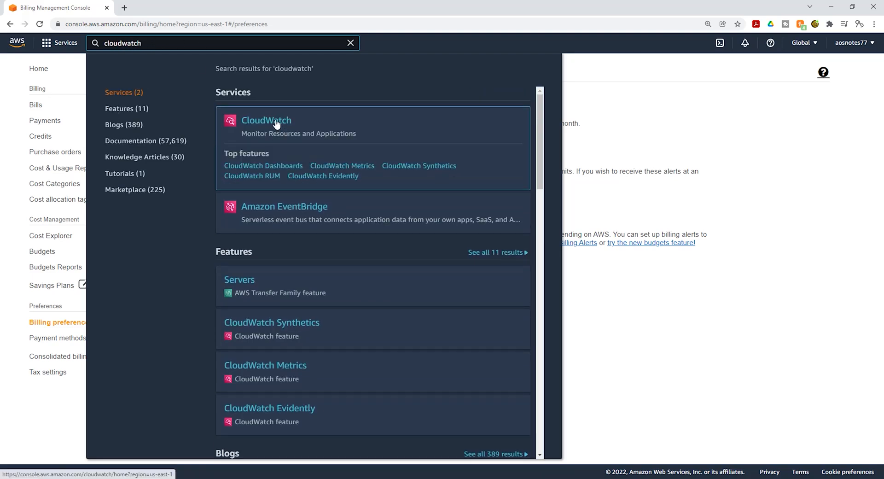
left_click(265, 120)
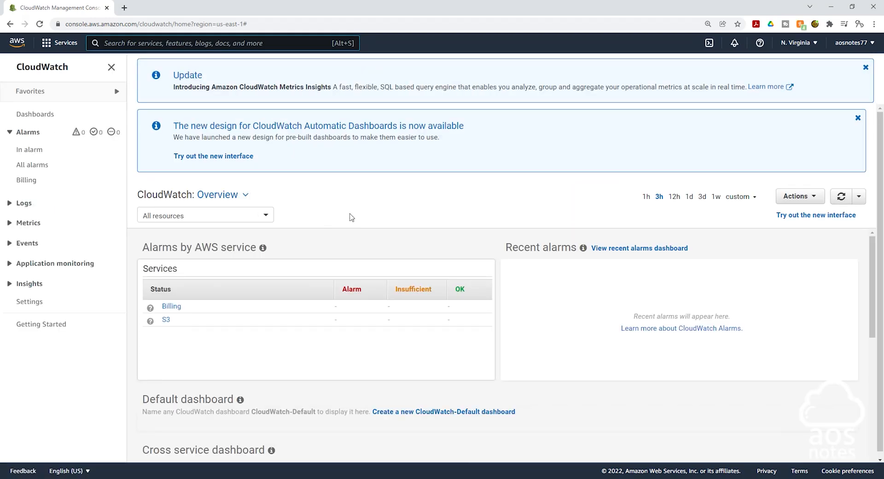
mouse_move(415, 229)
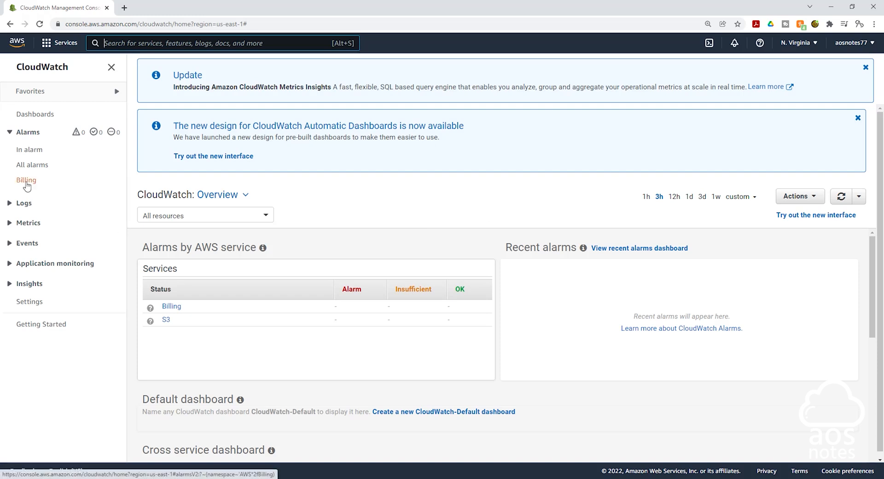
Start a new billing alarm on EstimatedCharges in USD, Maximum, keeping the 6-hour period.
left_click(26, 180)
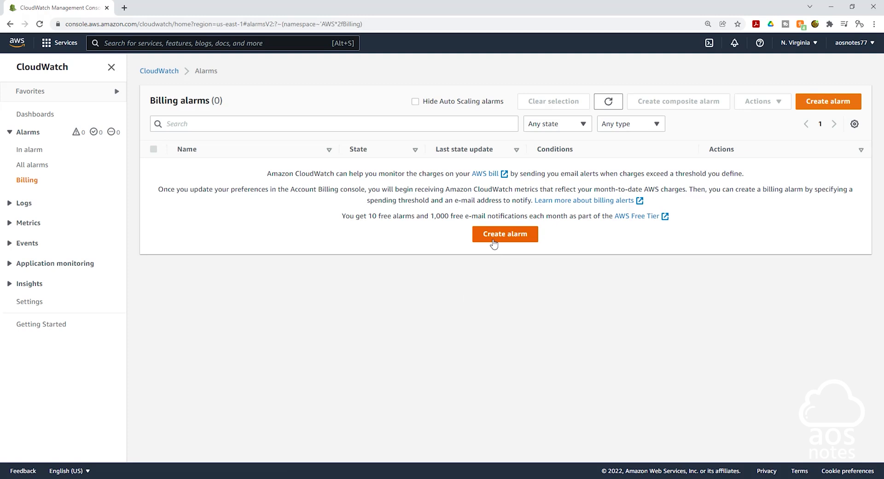
left_click(504, 233)
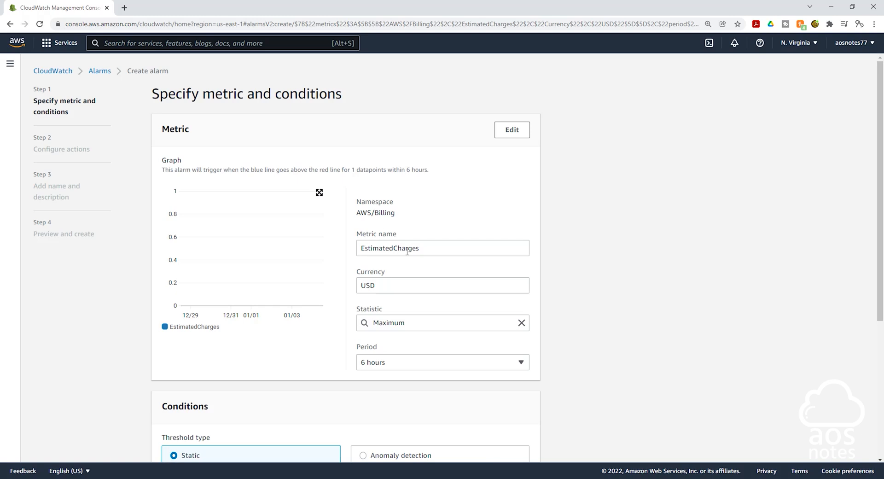
mouse_move(373, 298)
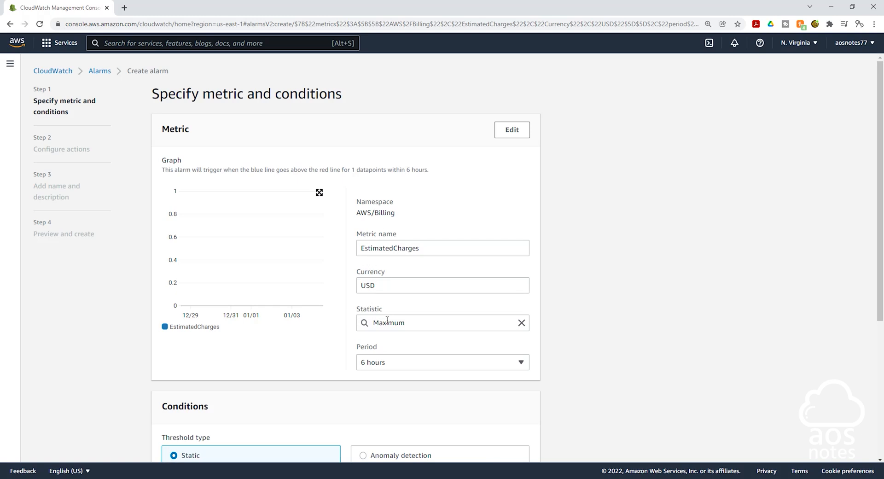
mouse_move(380, 369)
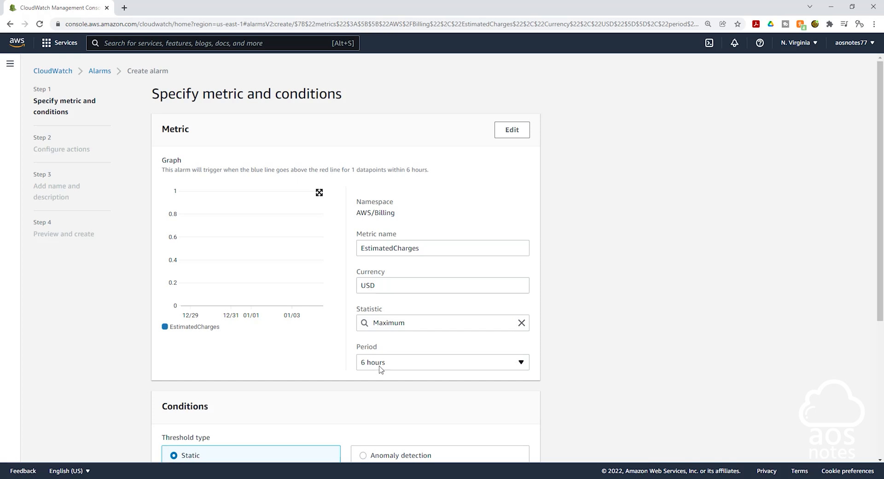
mouse_move(394, 369)
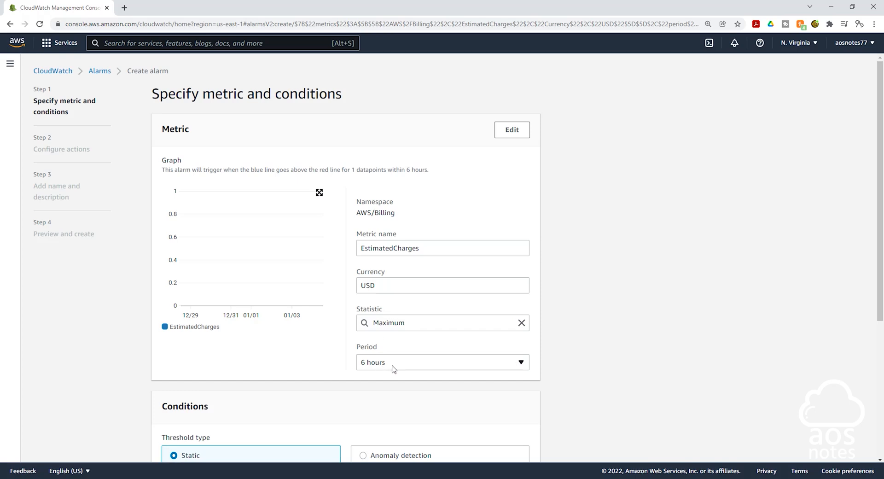
left_click(442, 362)
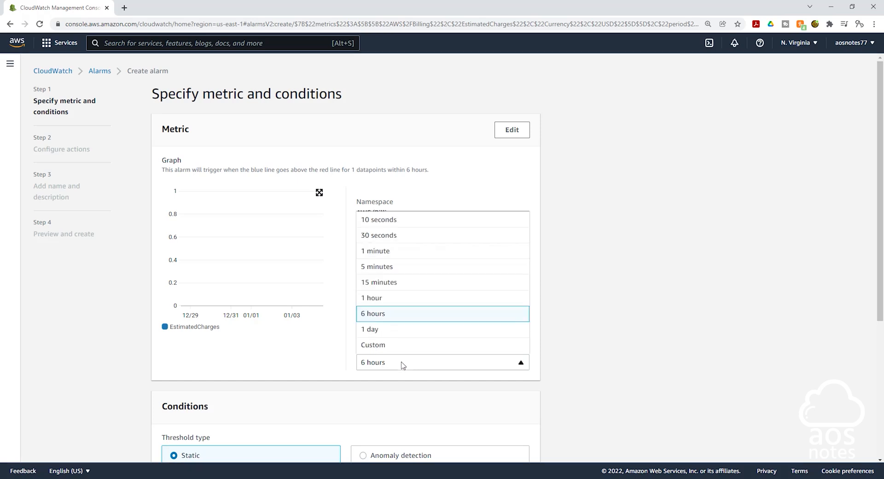
mouse_move(422, 379)
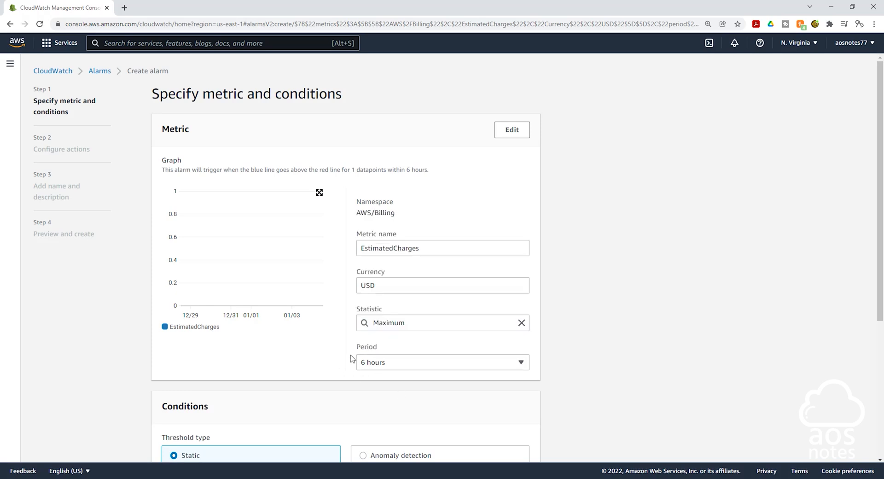
Set the static Greater/Equal condition with a threshold of 10.
scroll("down", 3)
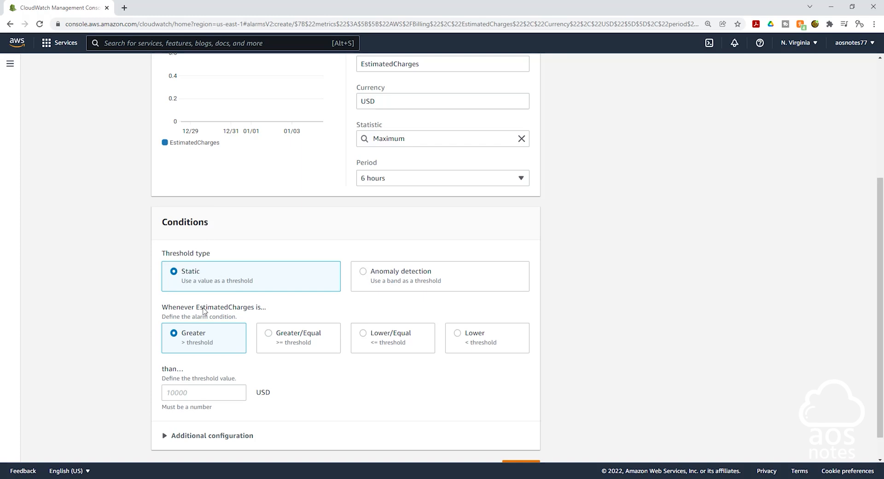
mouse_move(236, 331)
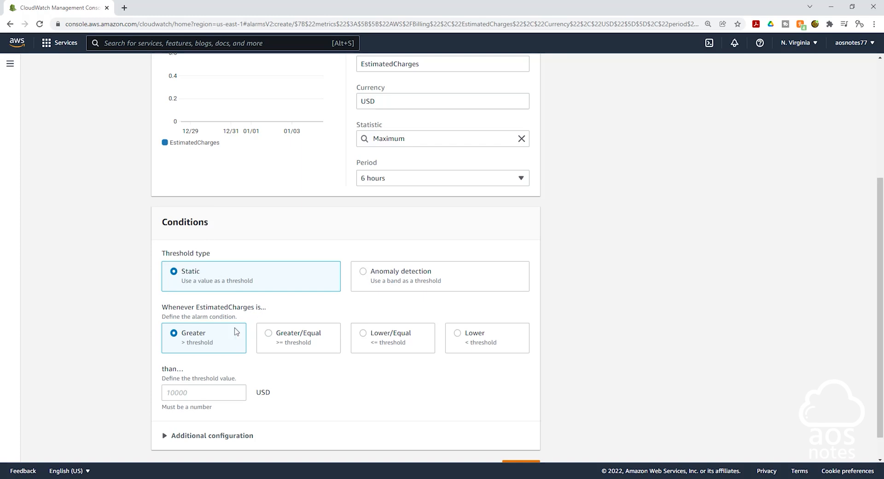
mouse_move(263, 336)
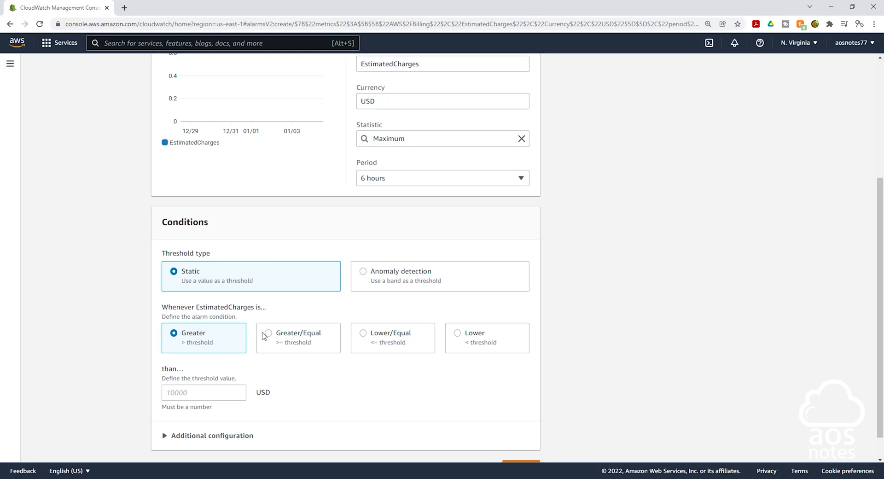
mouse_move(294, 329)
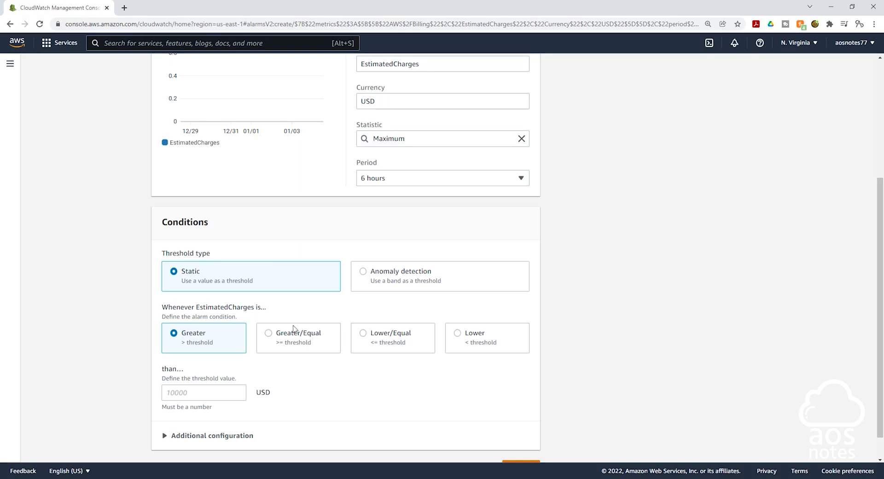
mouse_move(269, 333)
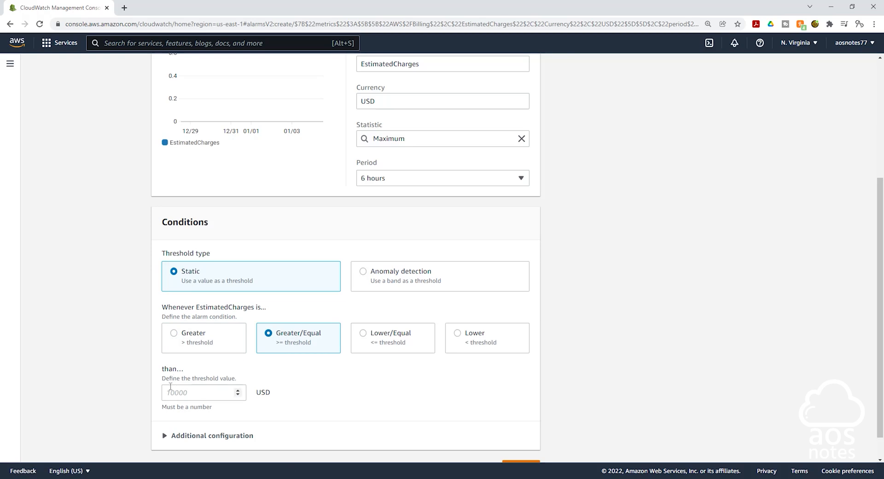
left_click(203, 392)
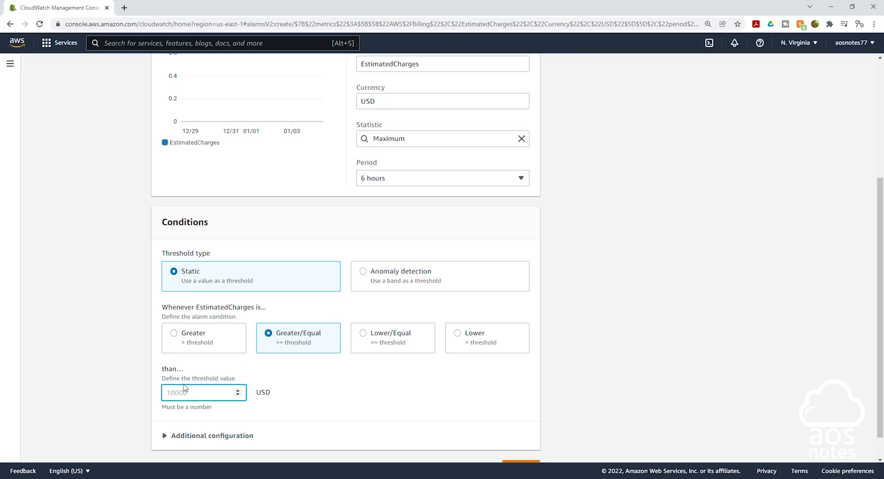
type("10")
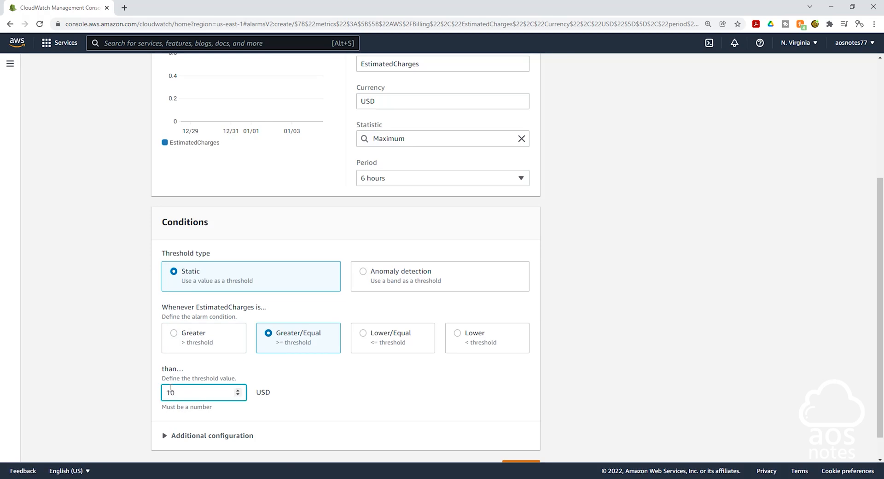
mouse_move(272, 396)
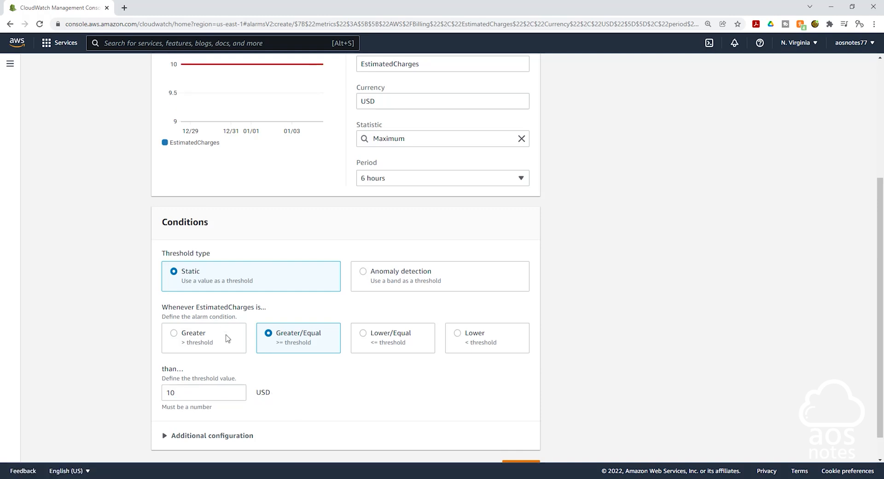
mouse_move(200, 293)
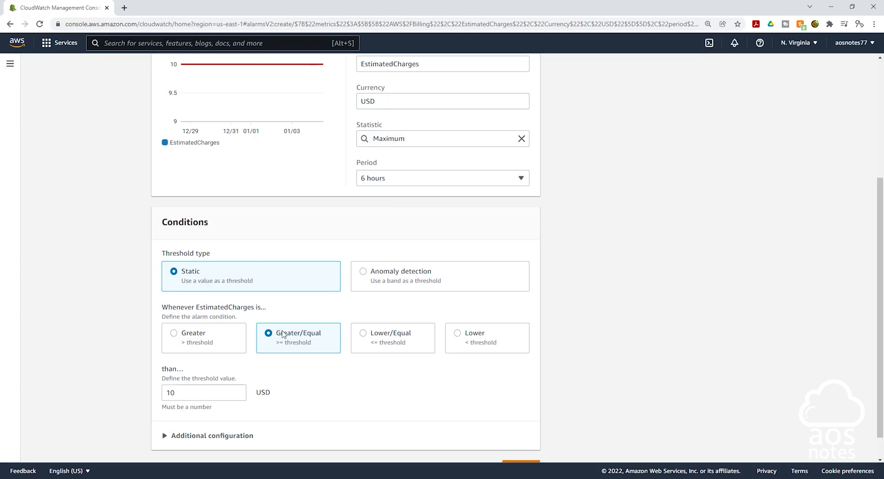
mouse_move(359, 303)
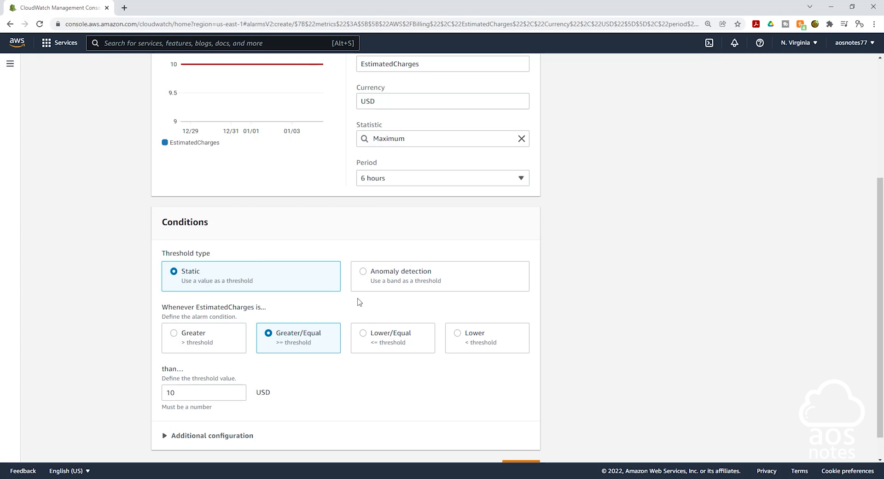
mouse_move(387, 175)
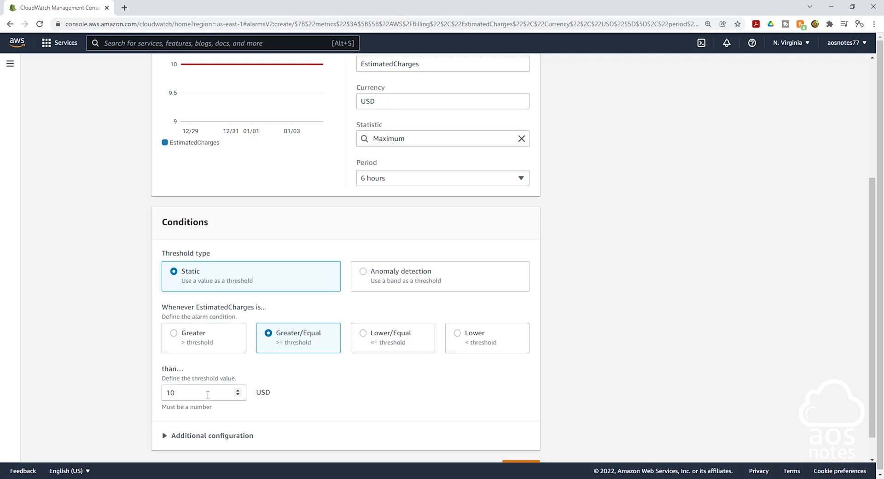
mouse_move(164, 396)
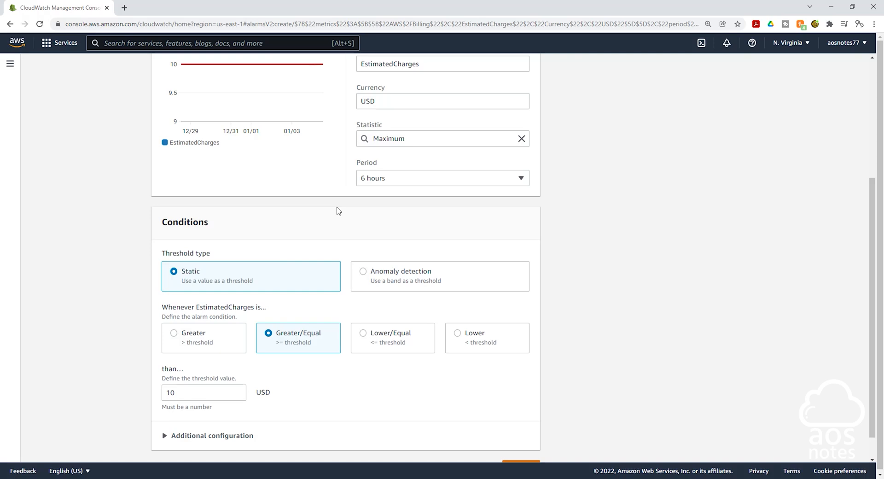
mouse_move(282, 224)
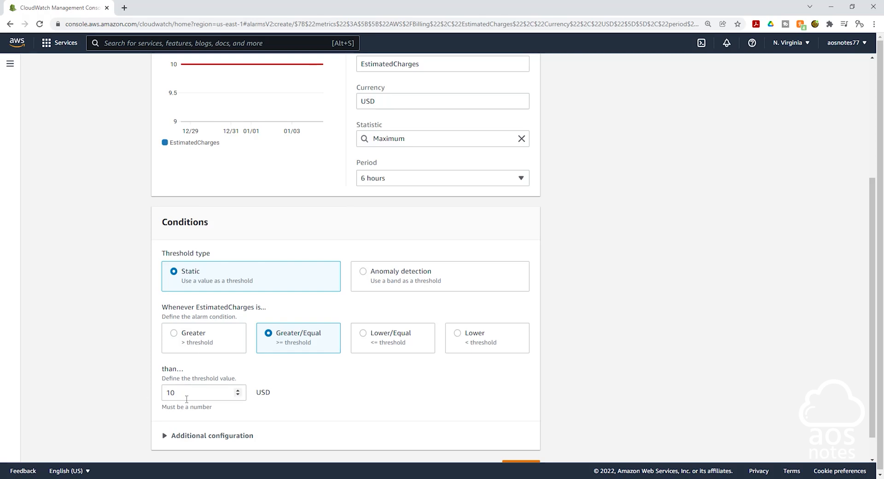
mouse_move(177, 392)
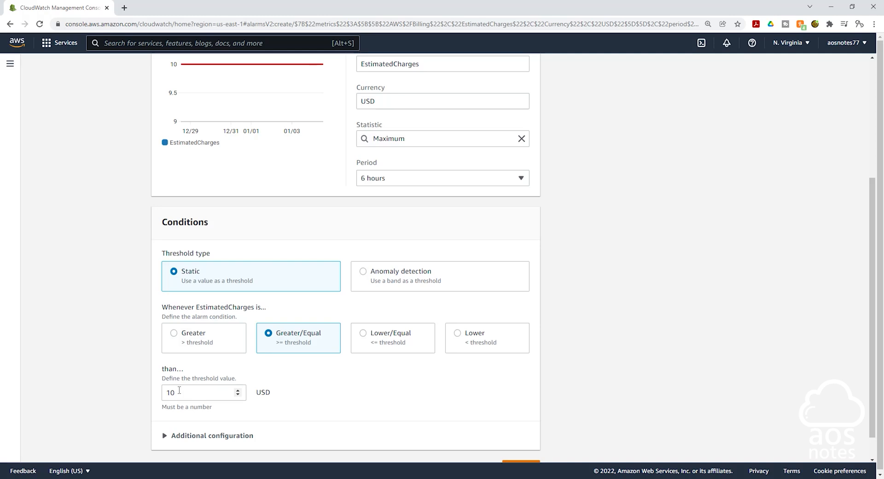
mouse_move(309, 197)
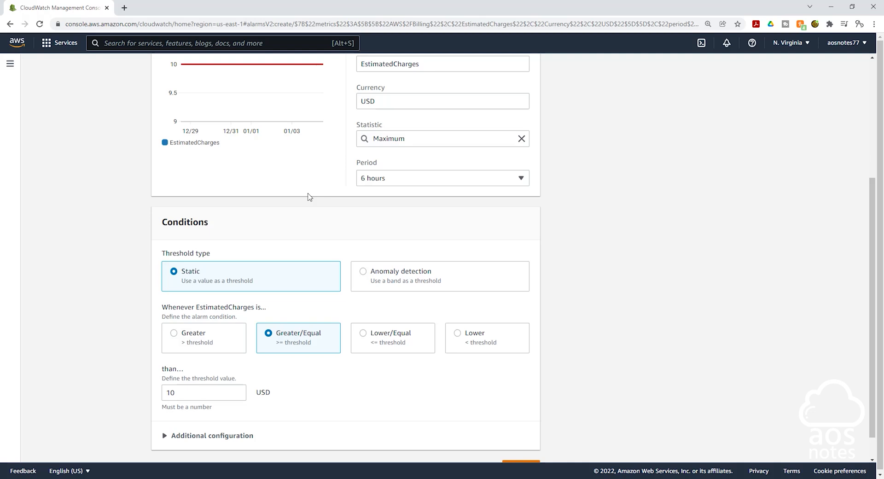
mouse_move(318, 213)
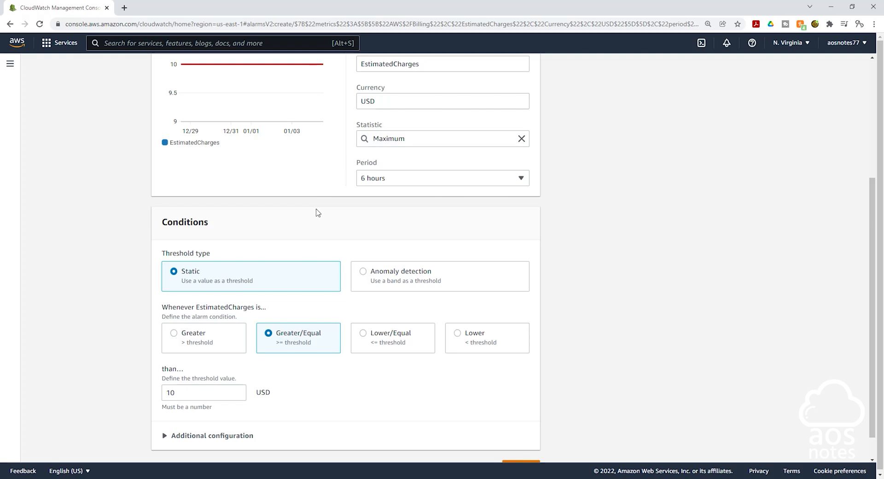
Advance to Configure actions and search for an existing SNS topic, finding none.
scroll("down", 3)
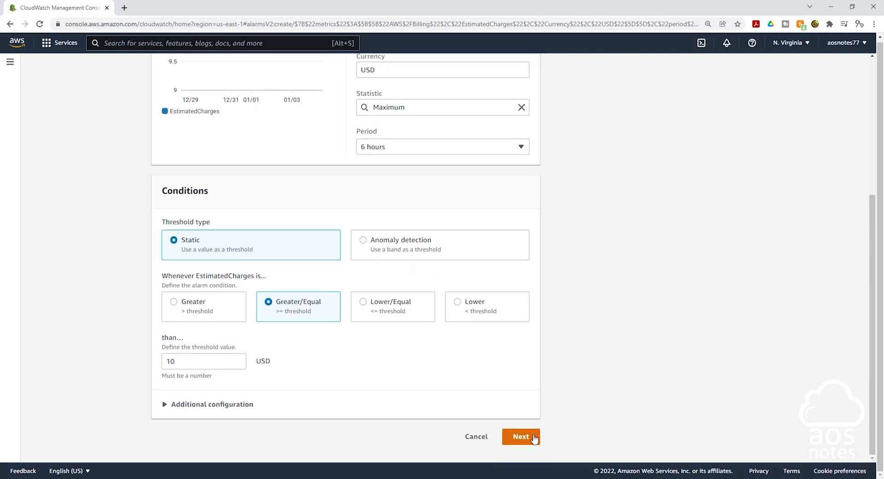
left_click(521, 436)
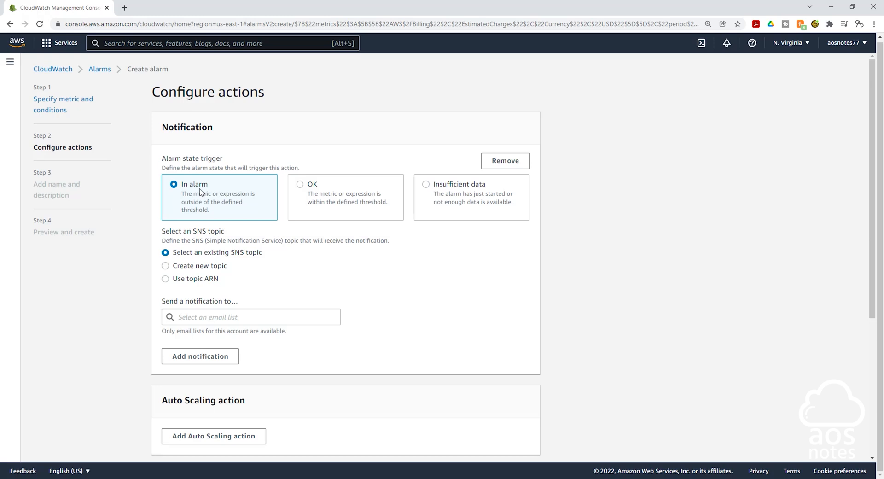
mouse_move(200, 219)
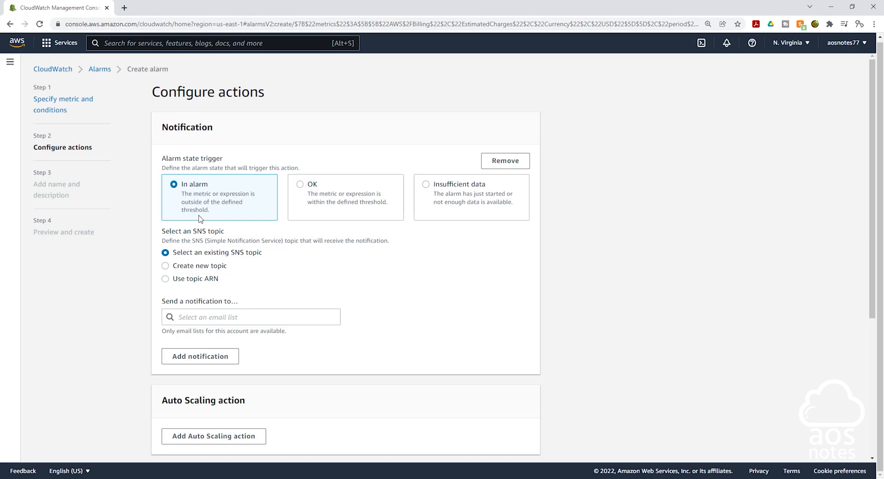
mouse_move(216, 236)
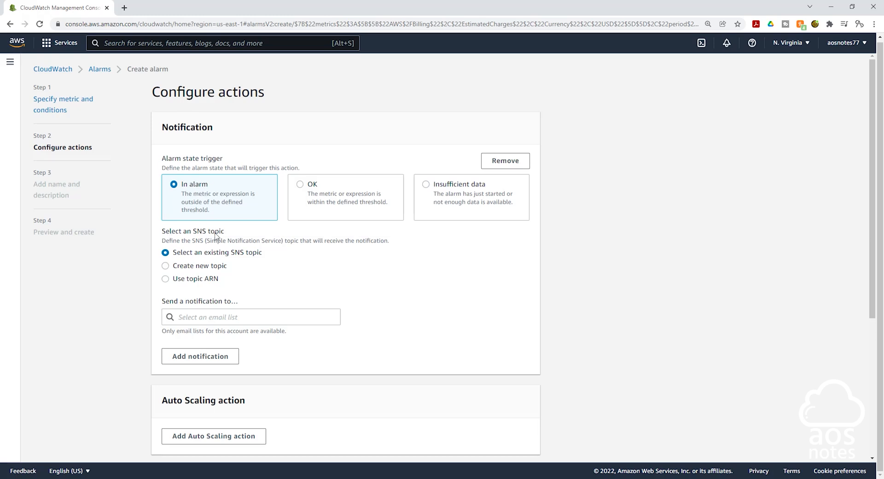
left_click(251, 316)
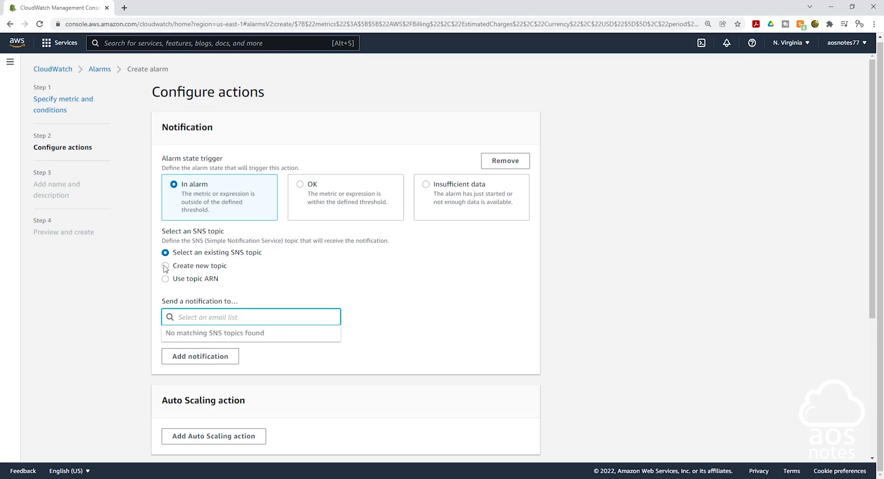
left_click(166, 266)
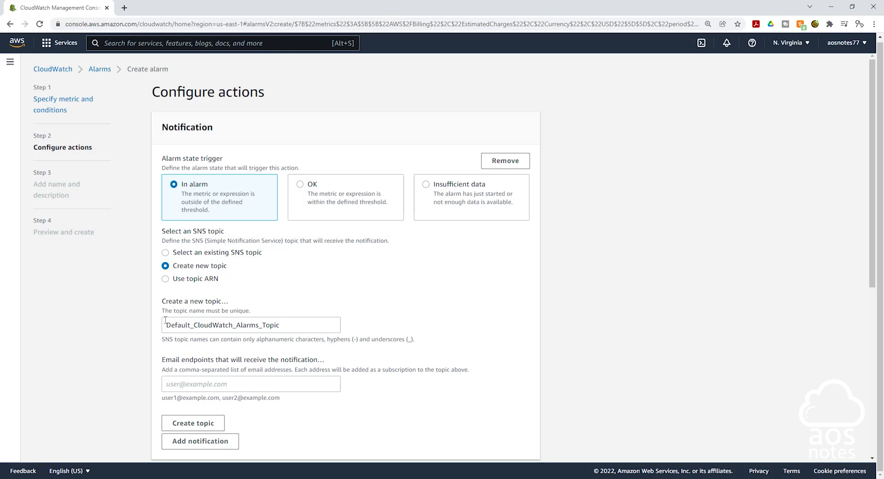
mouse_move(220, 319)
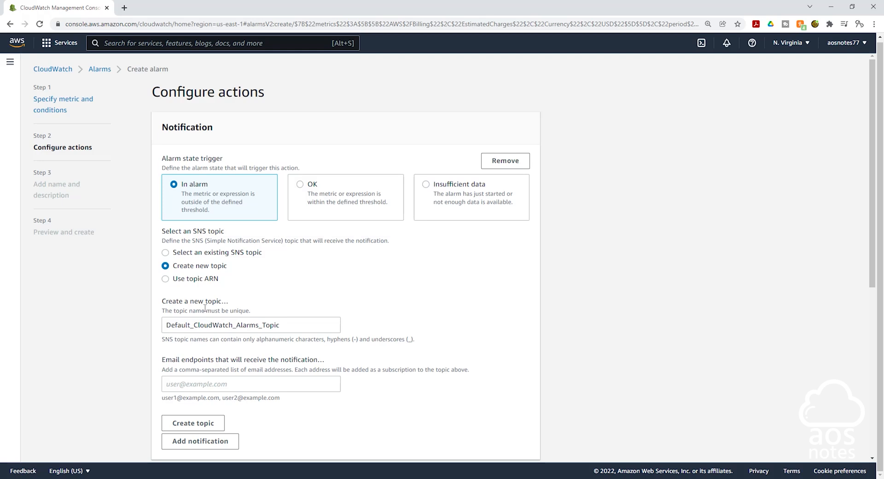
mouse_move(292, 290)
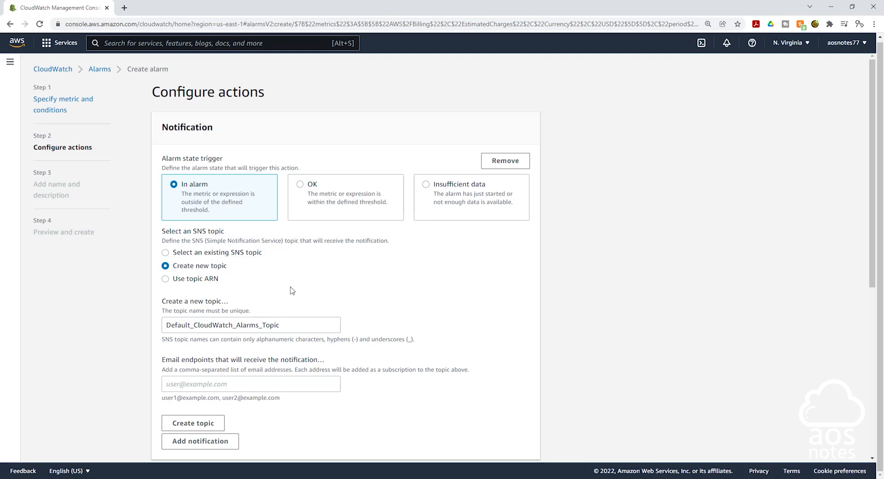
scroll("down", 3)
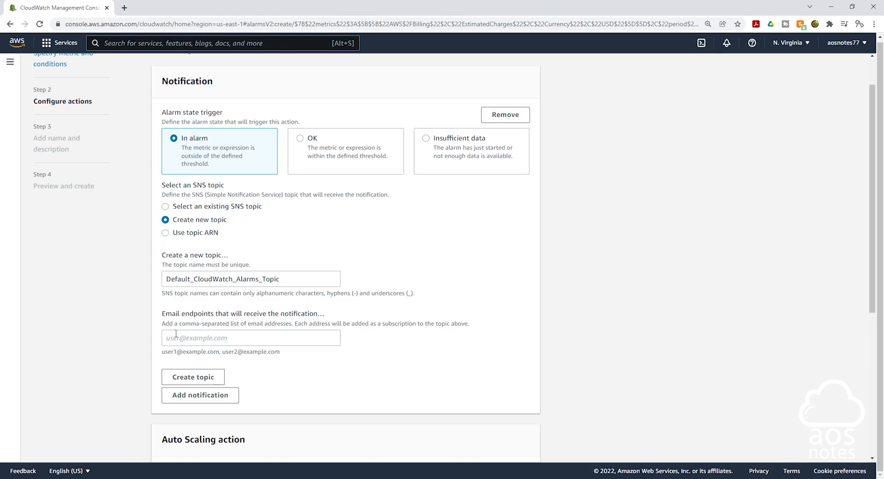
left_click(250, 337)
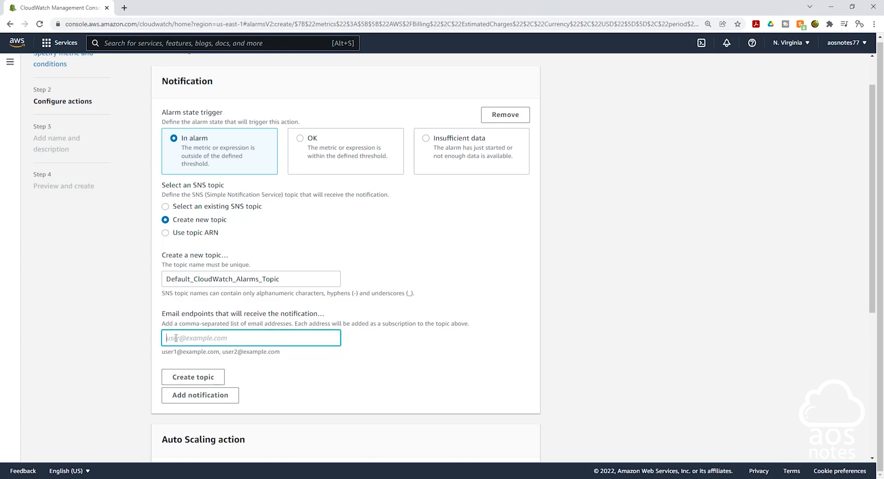
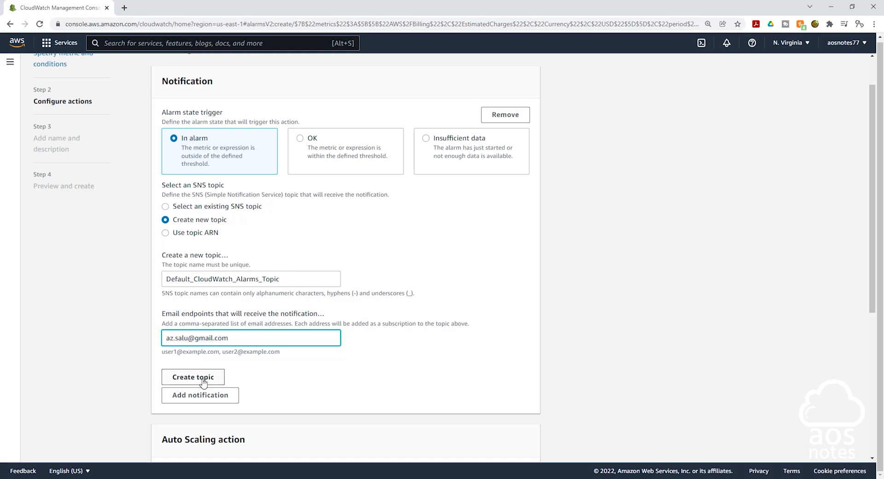
left_click(192, 376)
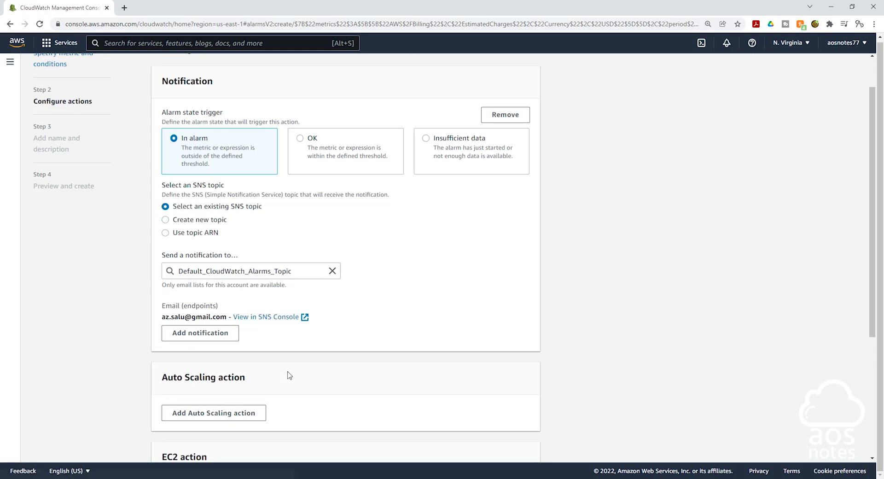
mouse_move(186, 313)
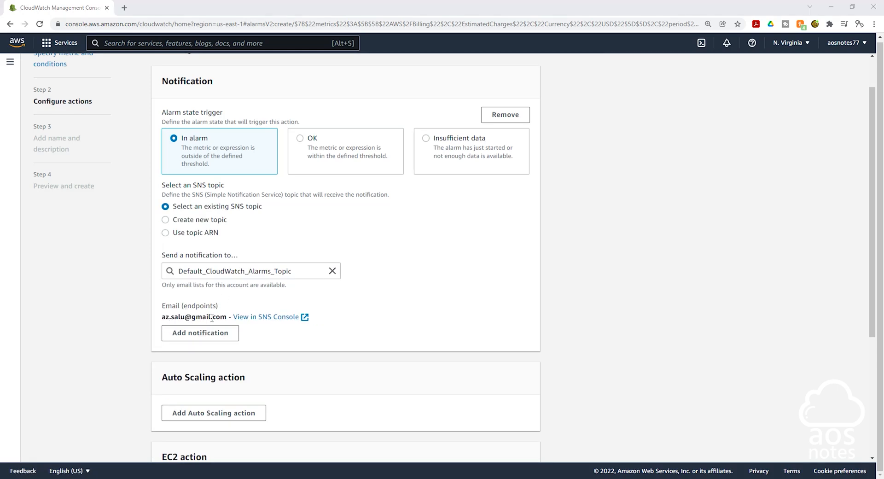
mouse_move(266, 316)
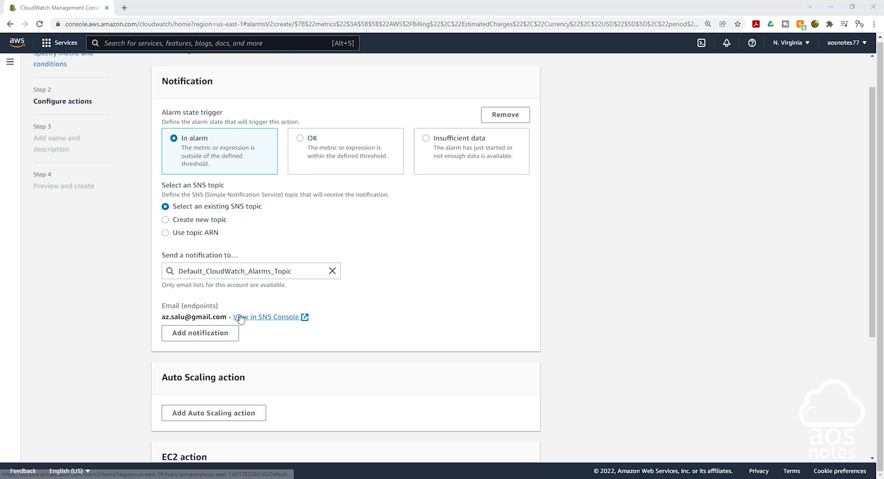
mouse_move(257, 320)
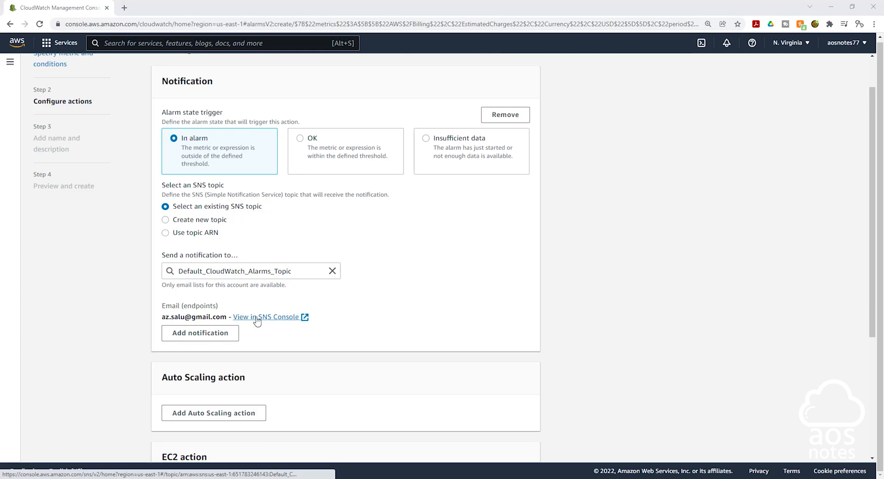
View Default_CloudWatch_Alarms_Topic in SNS and select the pending email subscription.
left_click(266, 317)
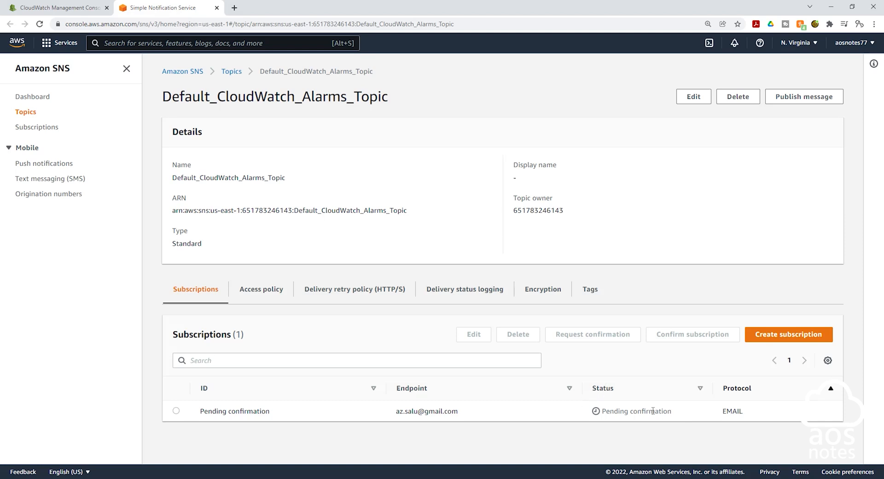
mouse_move(479, 417)
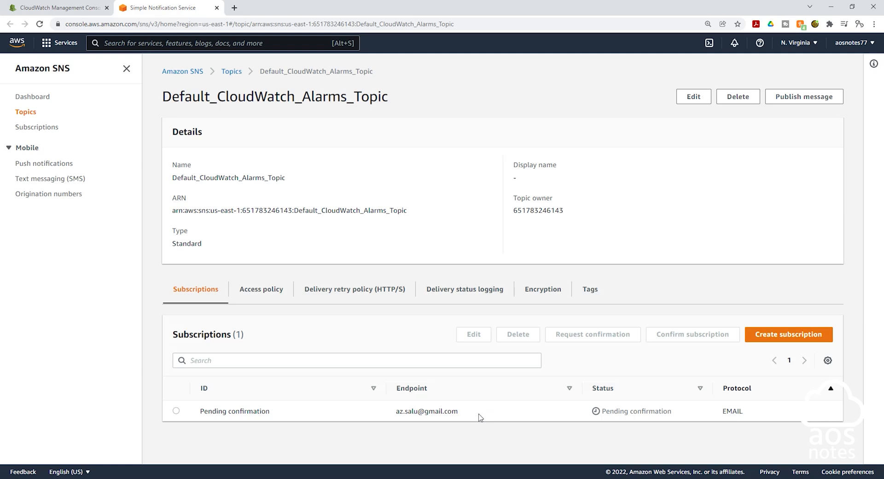
double_click(426, 410)
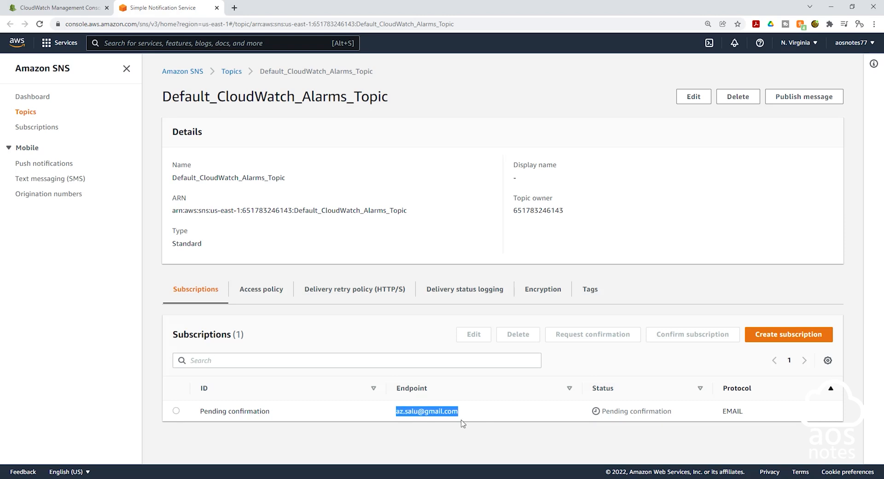
mouse_move(465, 418)
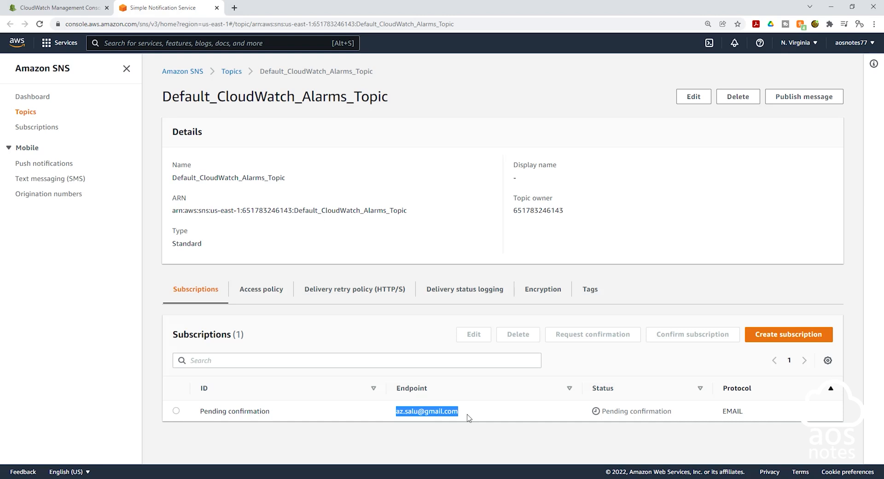
mouse_move(542, 293)
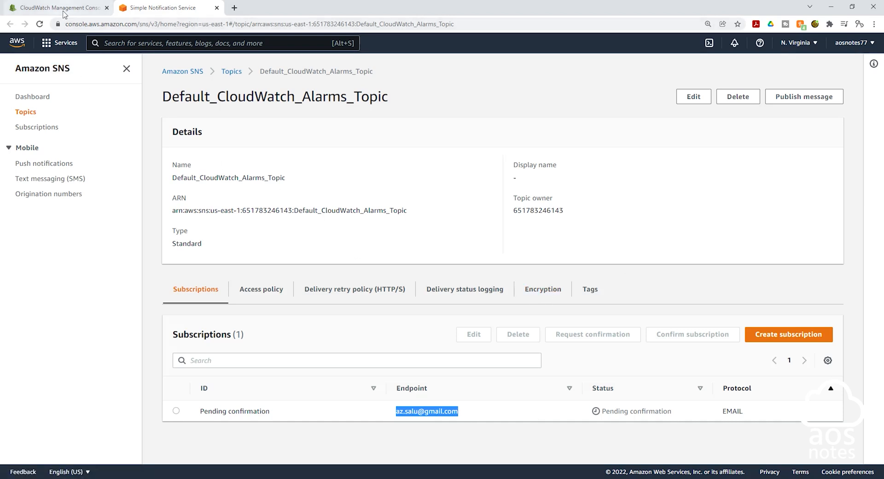
mouse_move(54, 7)
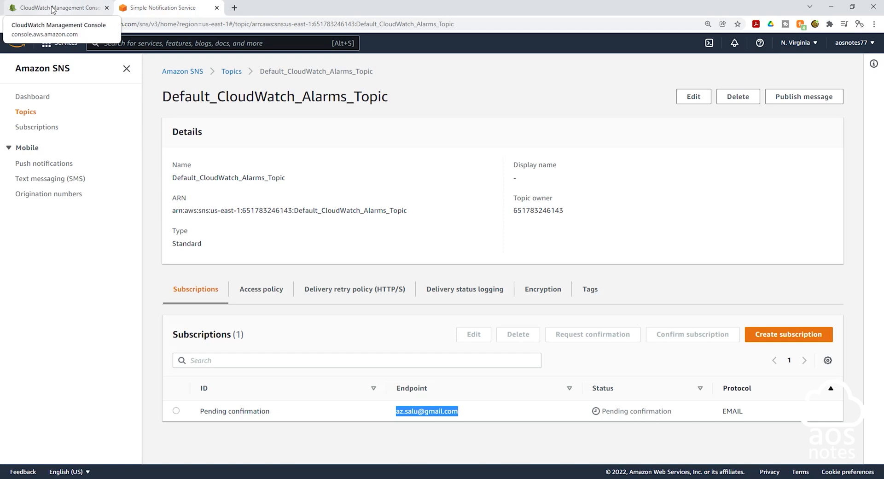
Return to the CloudWatch alarm wizard and continue past the notification settings.
left_click(56, 8)
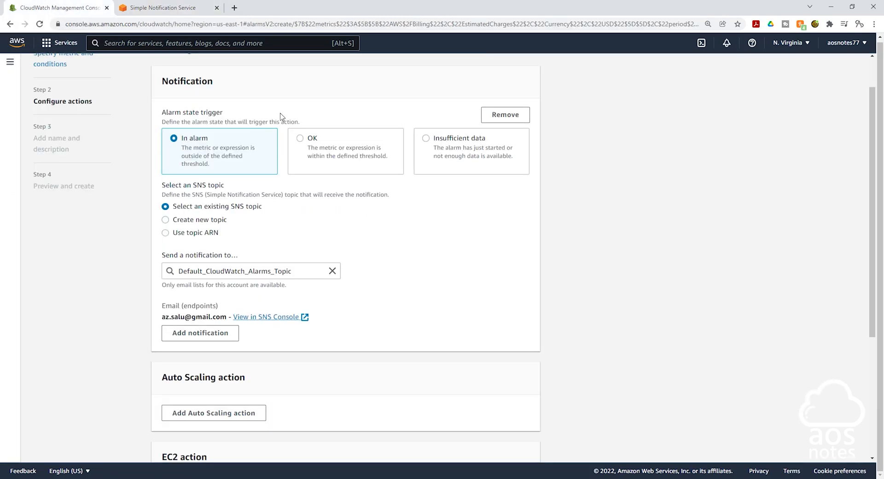
scroll("down", 3)
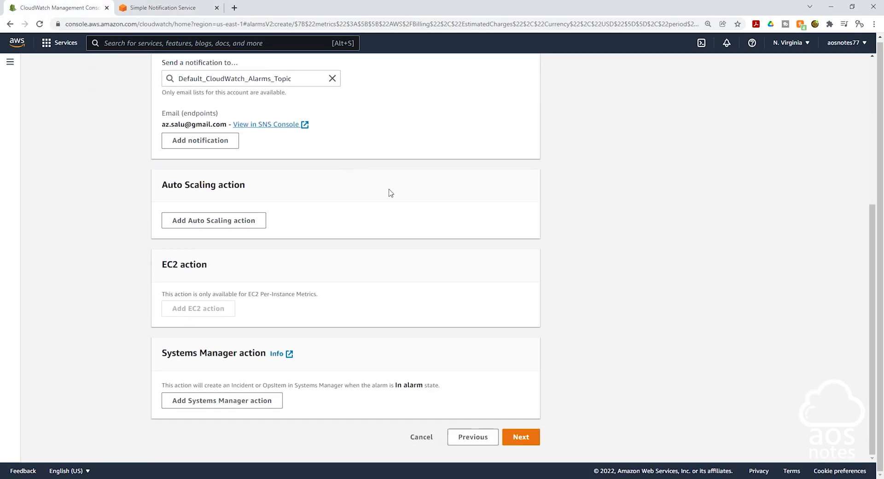
left_click(519, 436)
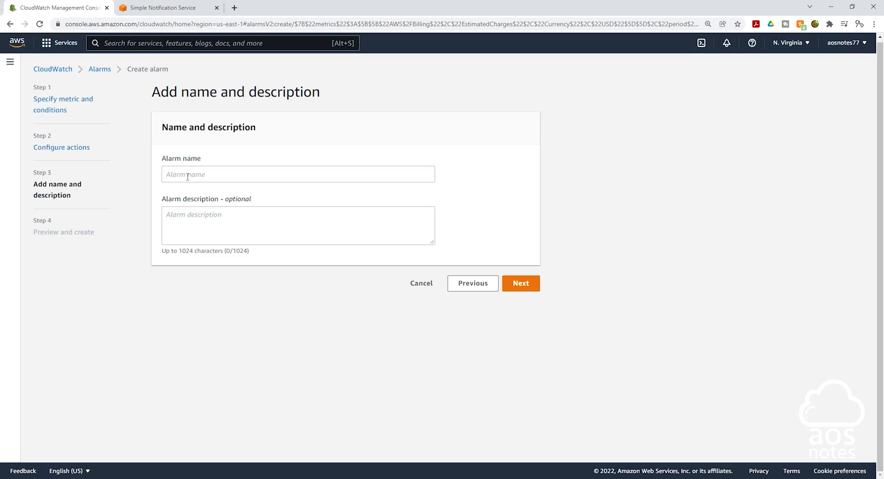
Name the alarm 'Billing Alarm' with description 'Alarm to monitor estimated AWS charges'.
left_click(297, 174)
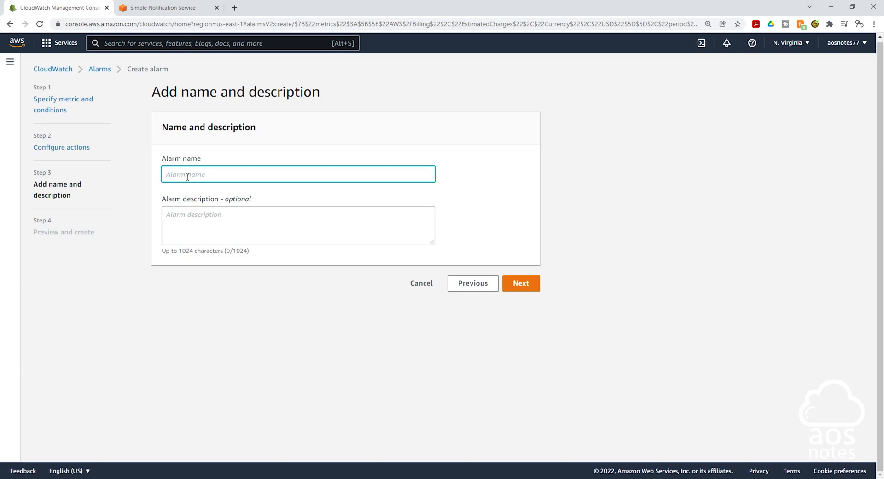
type("Billing")
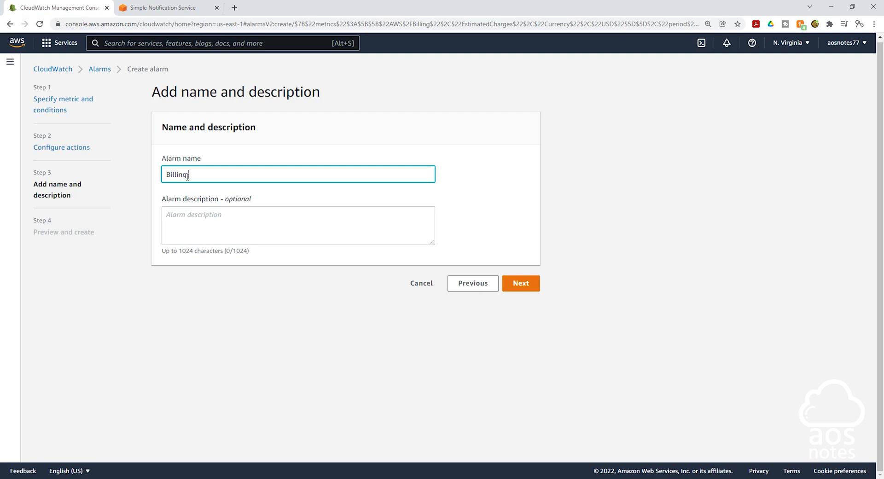
type("Alarm")
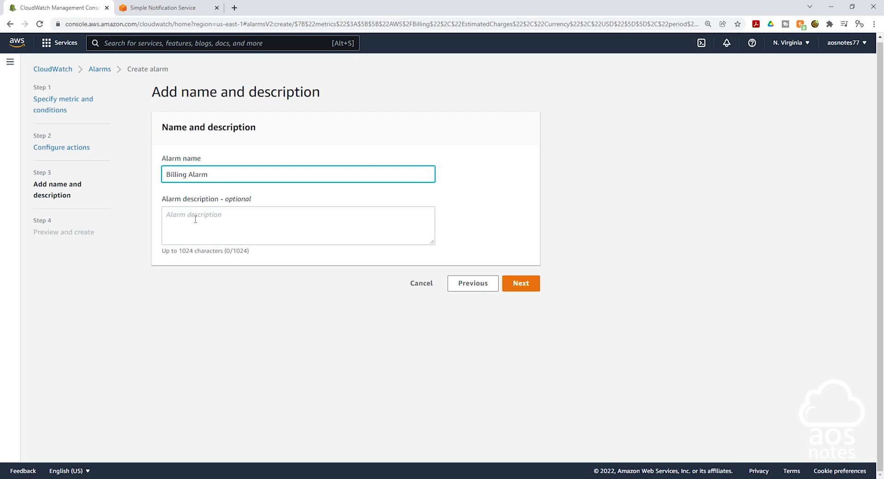
type("Al")
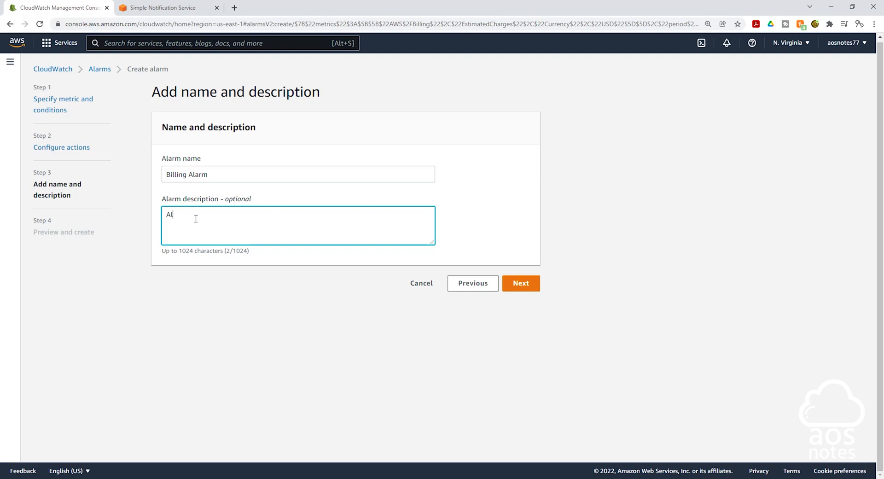
type("arm to")
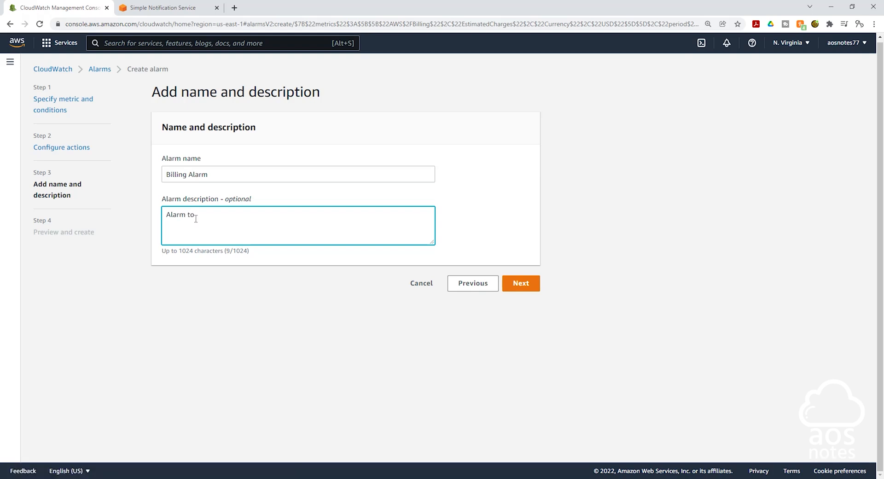
type("monitor e")
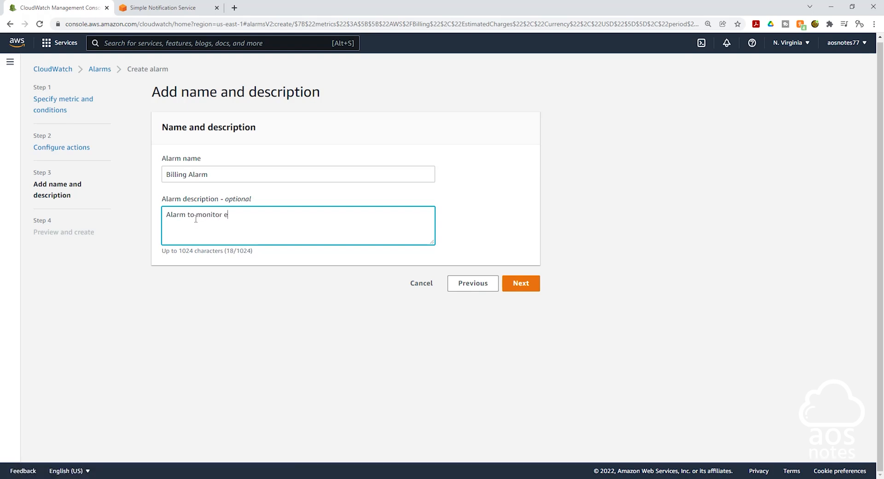
type("stimated")
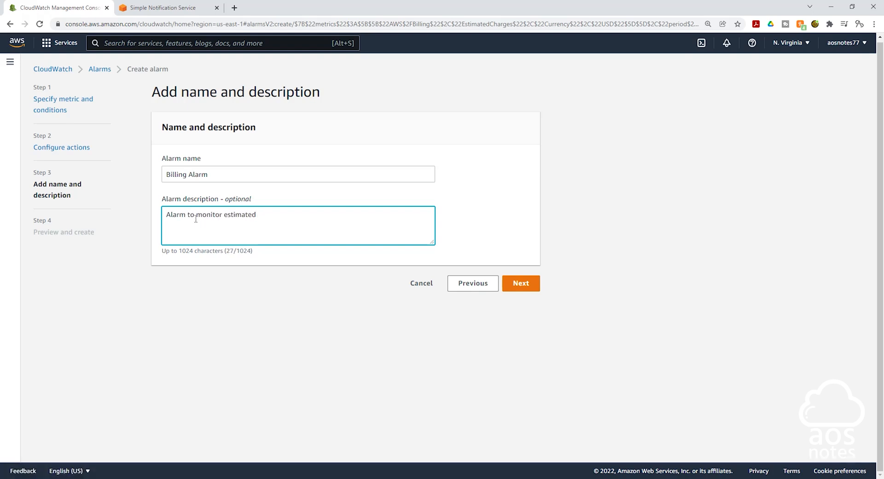
type("AWS charges")
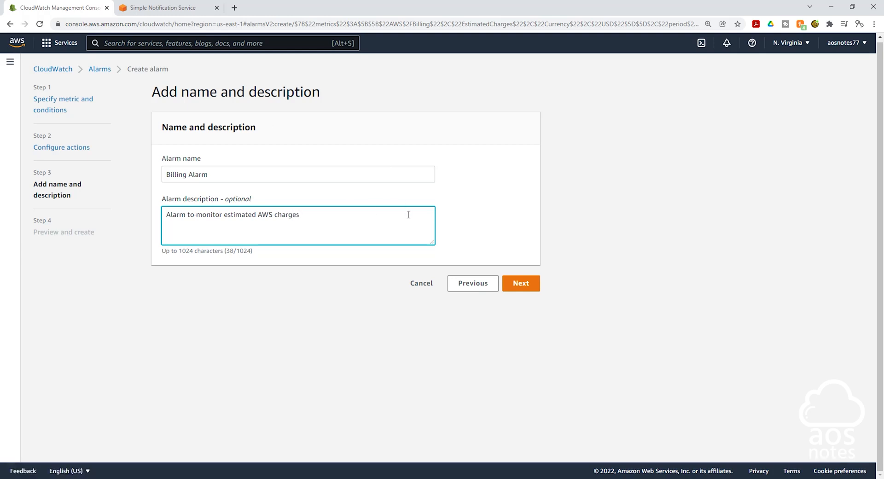
Review the alarm preview and create Billing Alarm.
left_click(520, 283)
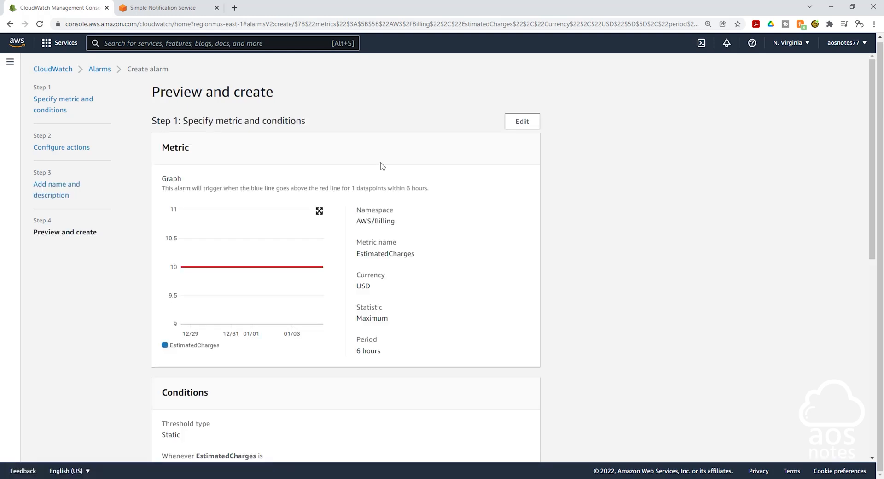
scroll("down", 3)
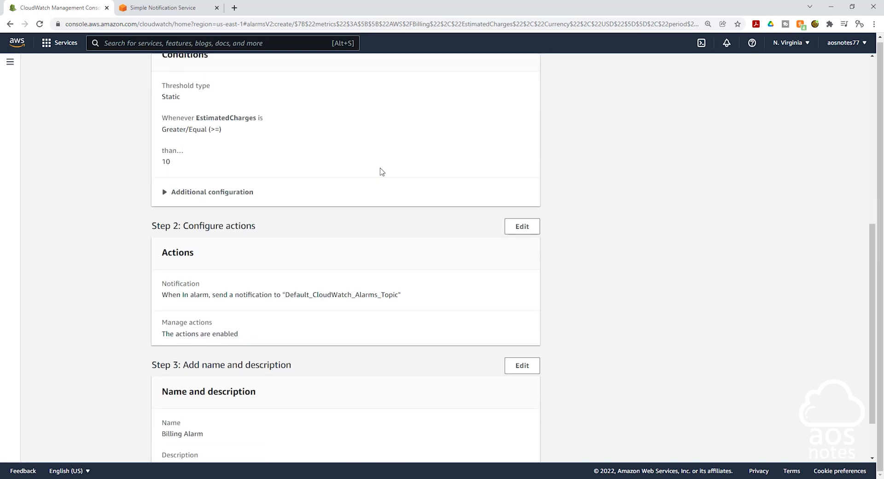
scroll("down", 3)
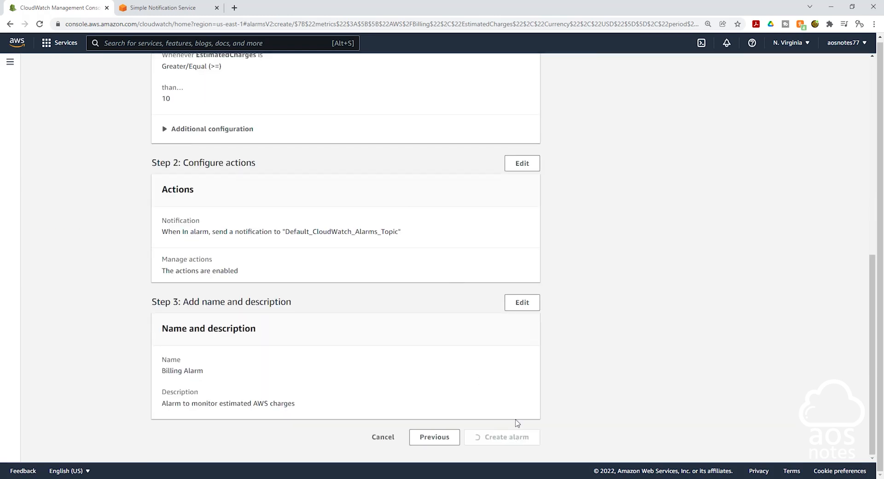
left_click(506, 437)
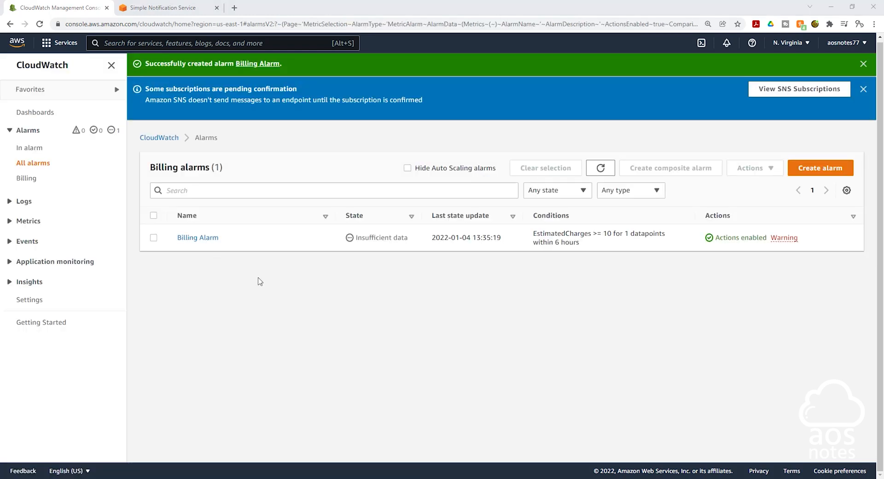
mouse_move(173, 238)
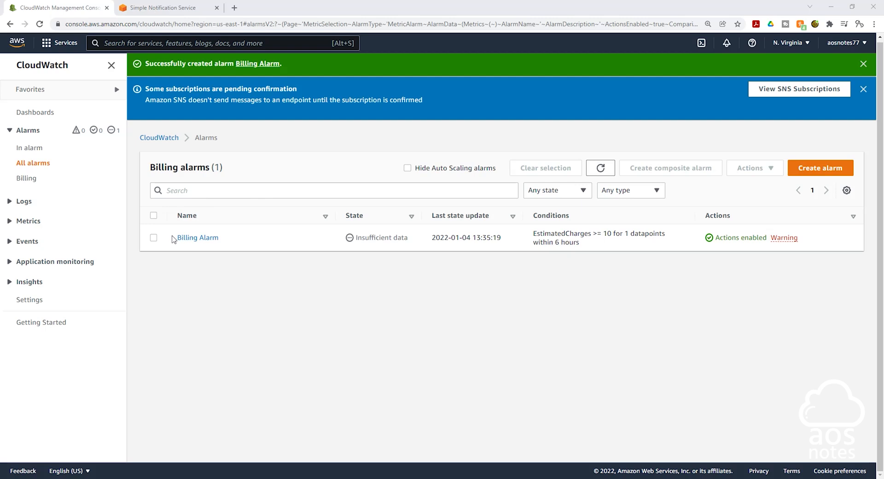
mouse_move(521, 232)
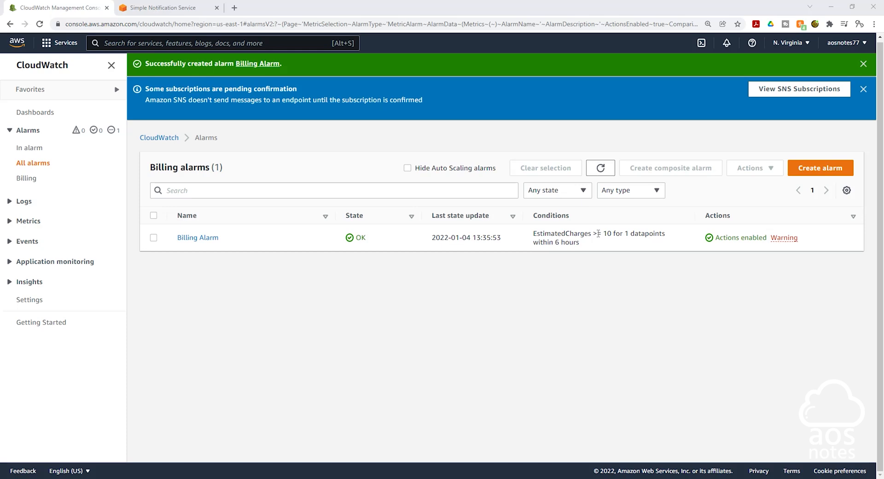
mouse_move(603, 233)
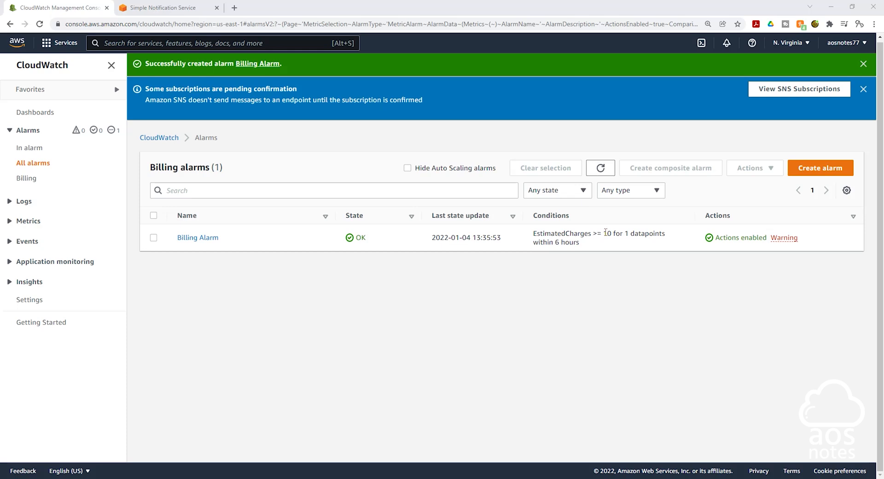
mouse_move(517, 225)
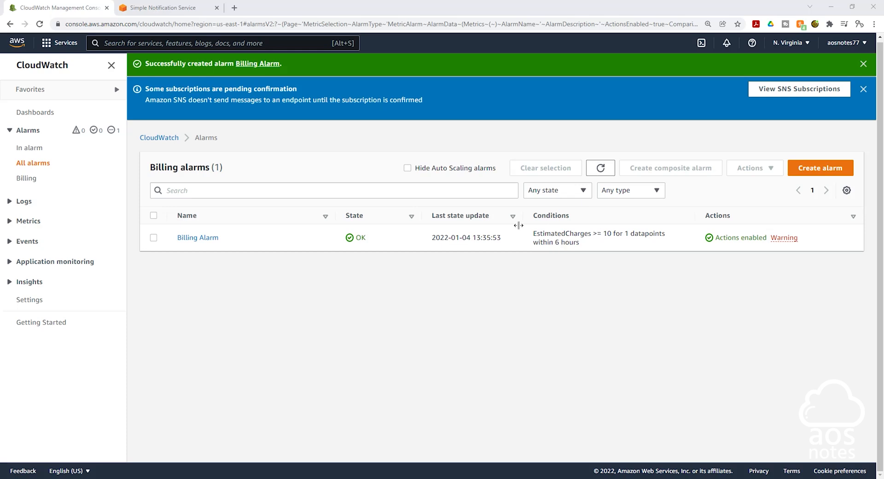
mouse_move(654, 249)
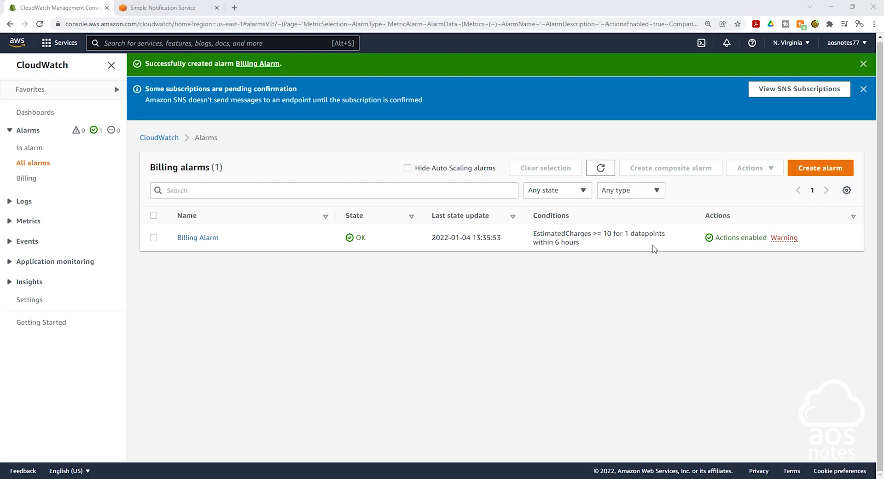
mouse_move(625, 271)
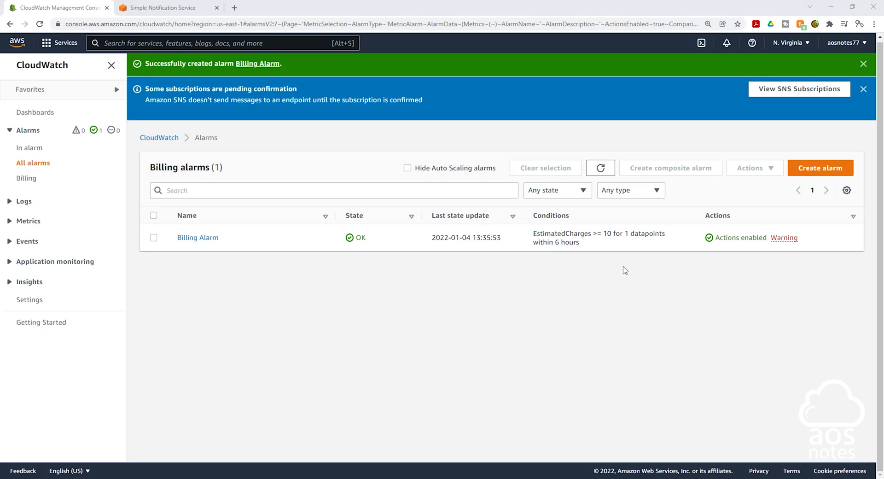
mouse_move(407, 253)
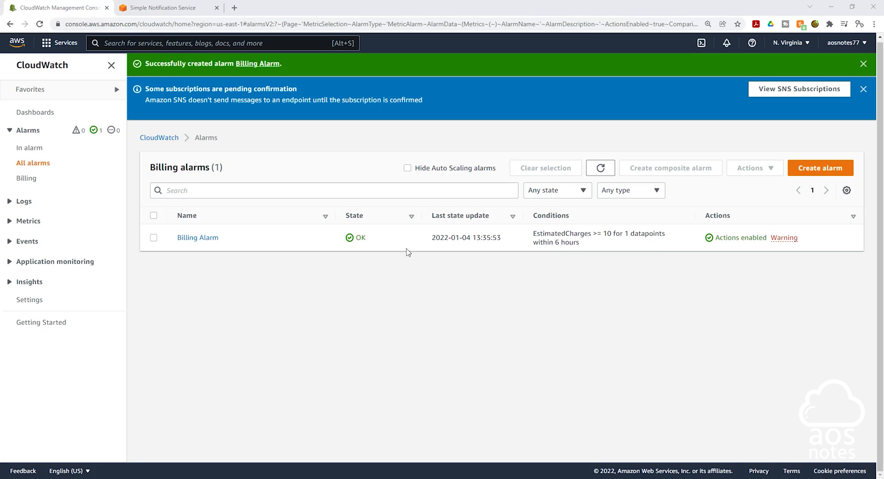
mouse_move(191, 111)
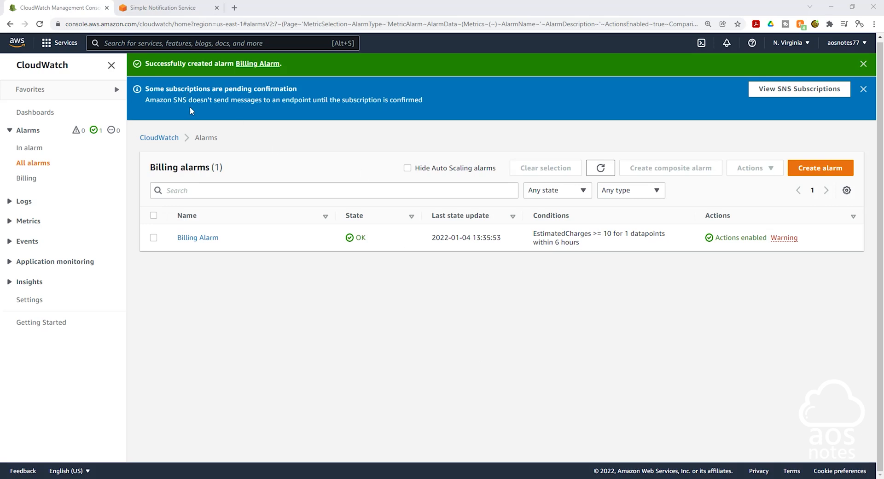
mouse_move(257, 101)
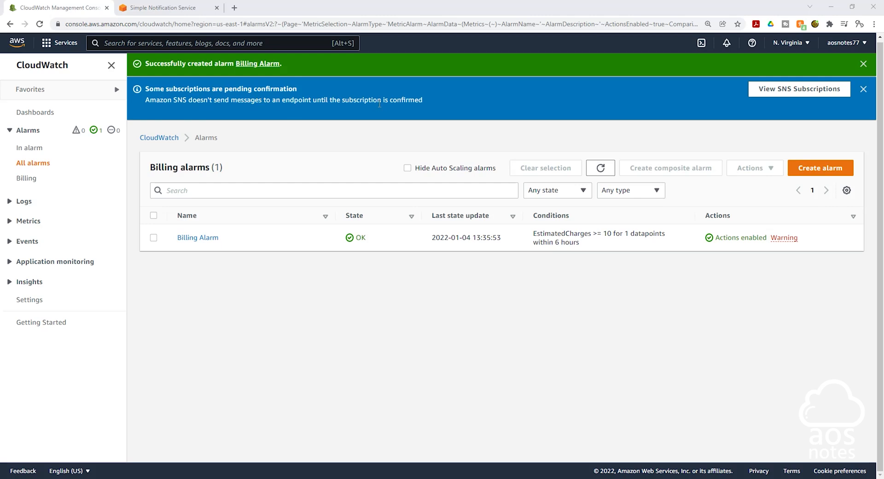
mouse_move(477, 111)
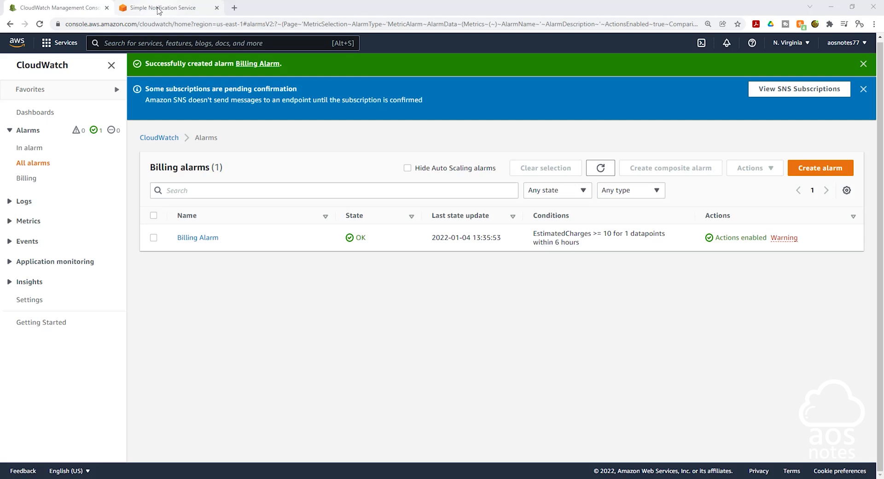
mouse_move(798, 89)
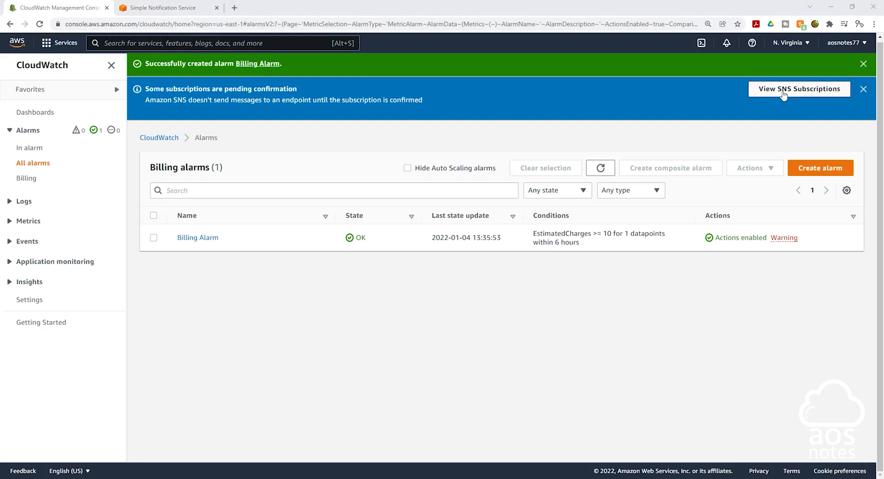
Show the SNS subscriptions list and select the pending subscription's endpoint email address.
left_click(798, 88)
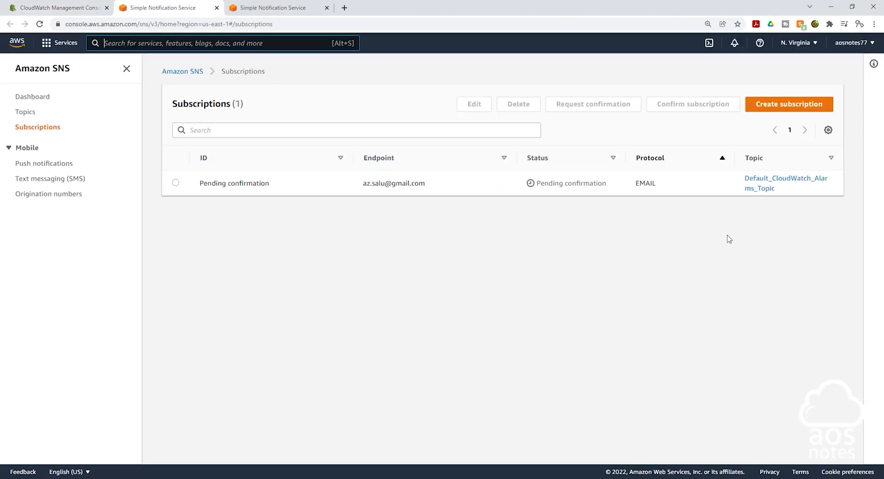
mouse_move(584, 193)
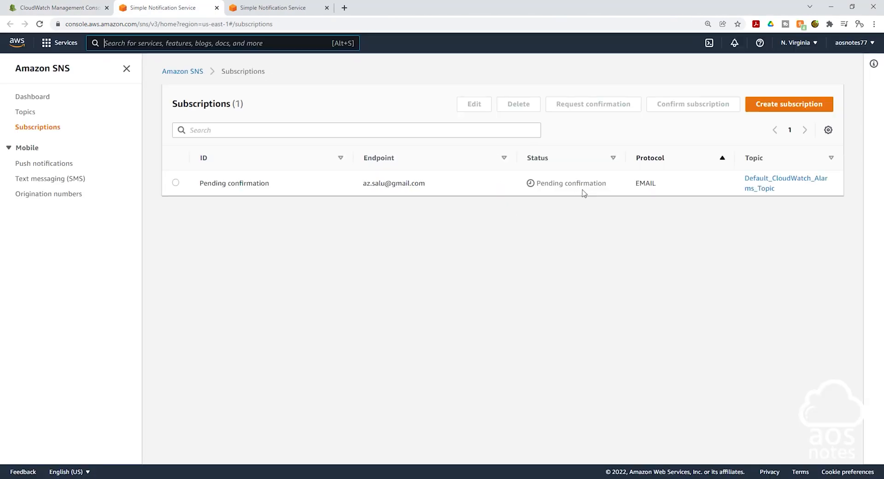
mouse_move(538, 198)
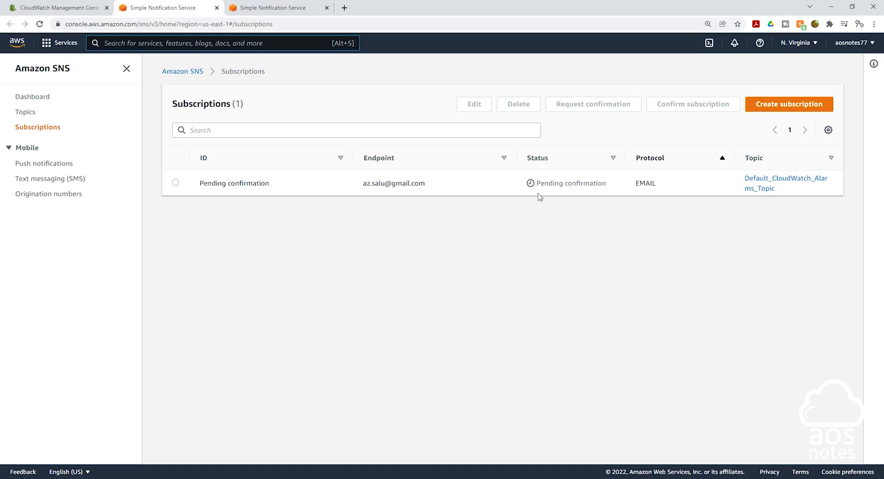
mouse_move(434, 191)
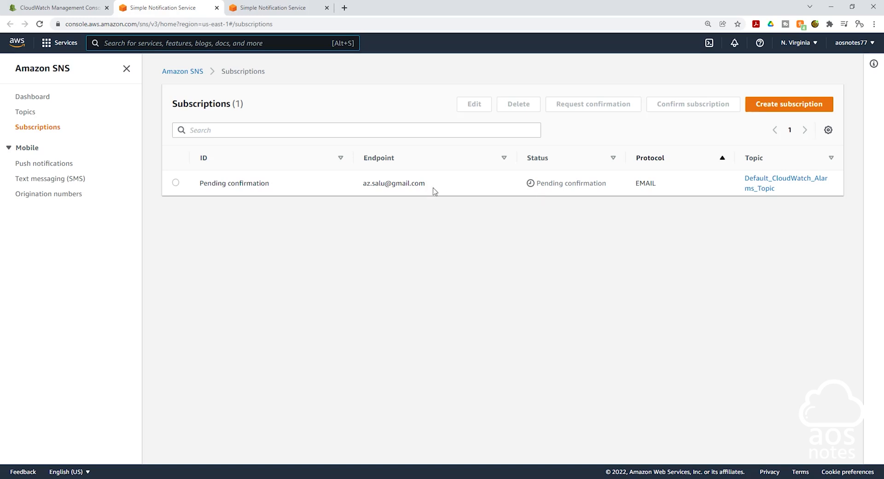
double_click(394, 183)
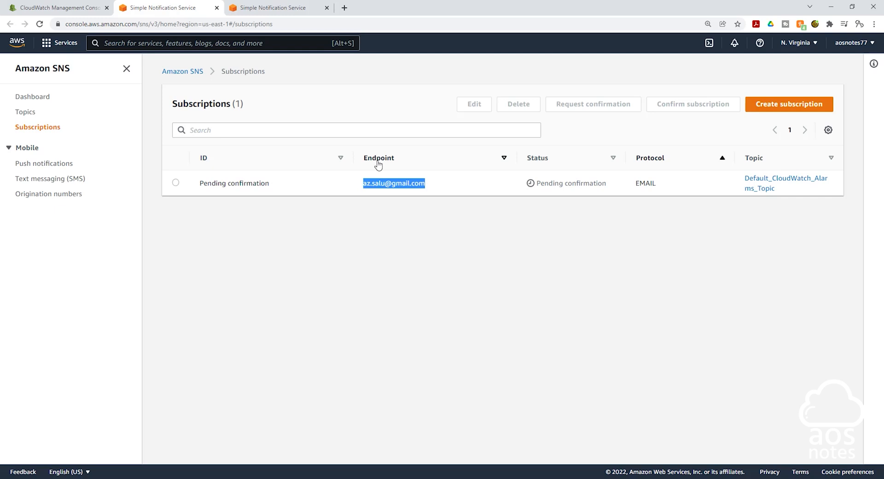
mouse_move(544, 185)
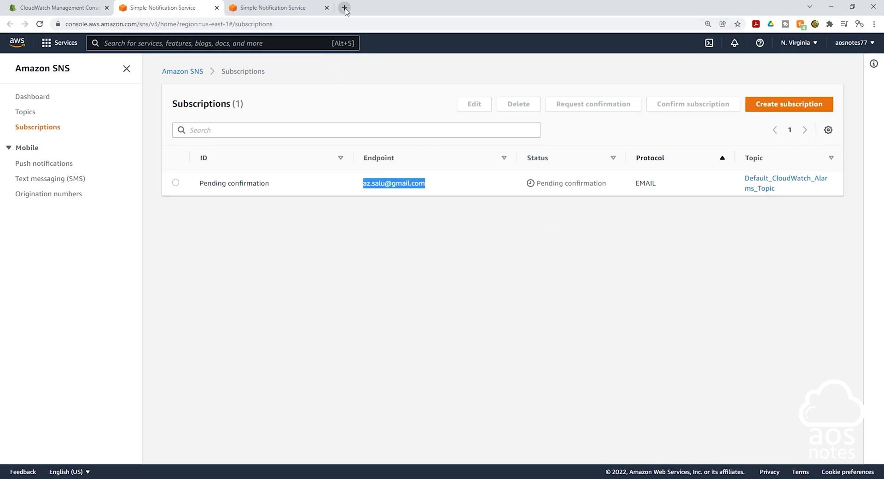
Start a new browser tab for reaching the AWS subscription confirmation email in Gmail.
left_click(344, 7)
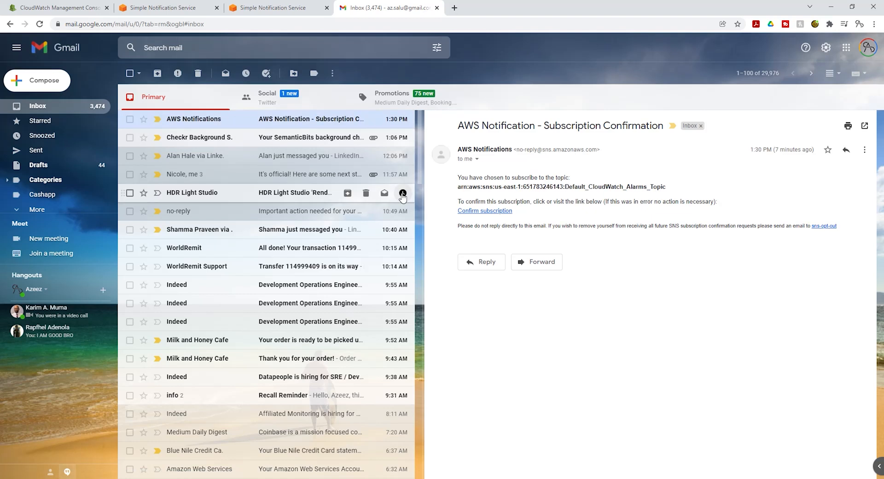
mouse_move(484, 210)
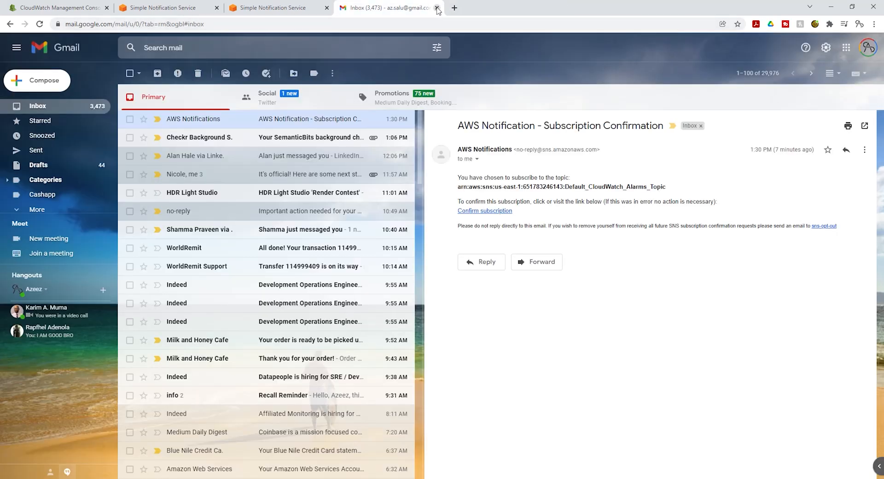
Close the Gmail tab and reload the SNS topic page to show Status Confirmed.
left_click(437, 8)
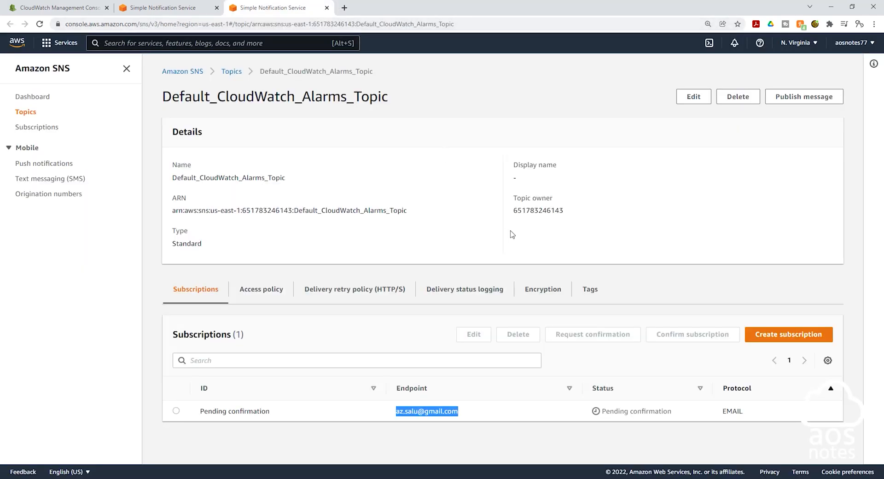
mouse_move(560, 208)
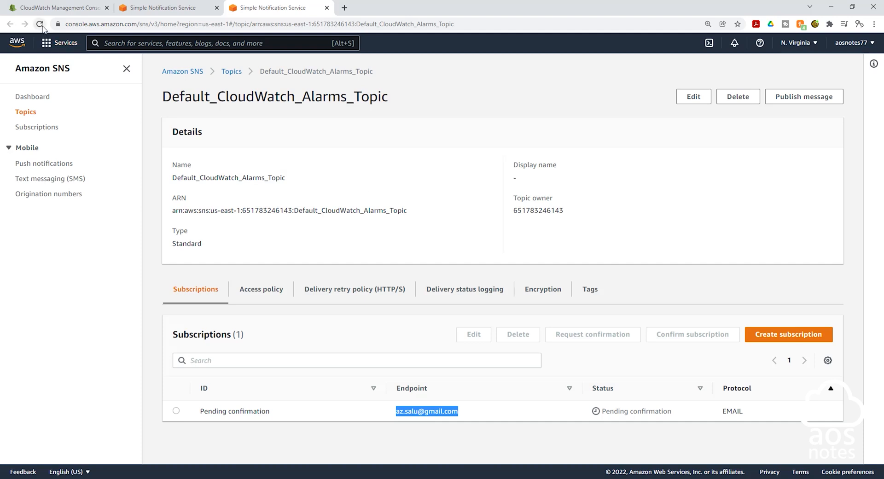
left_click(38, 23)
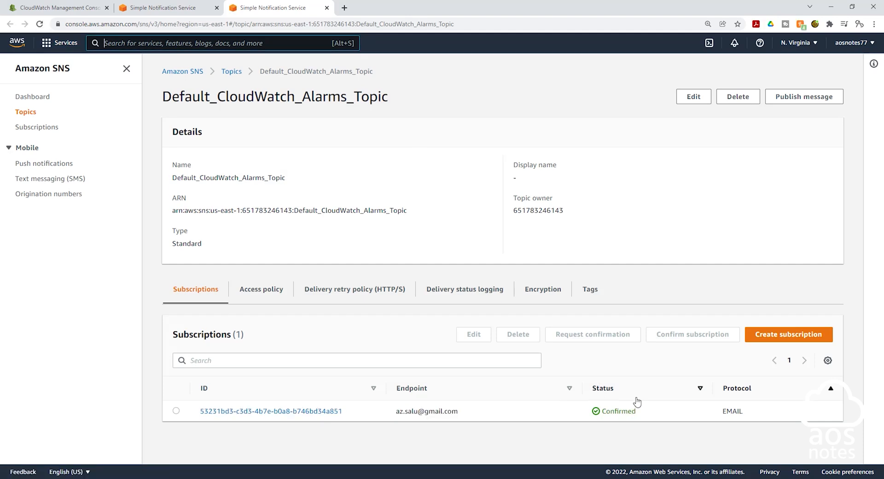
mouse_move(630, 414)
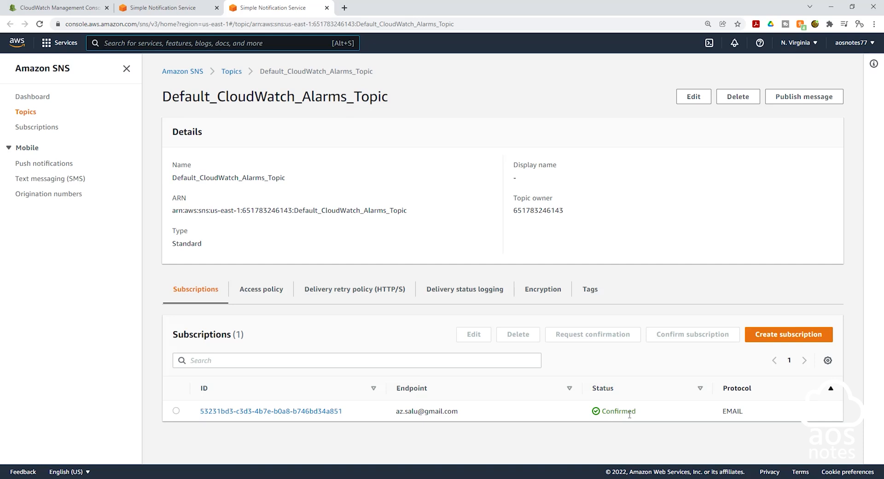
mouse_move(617, 291)
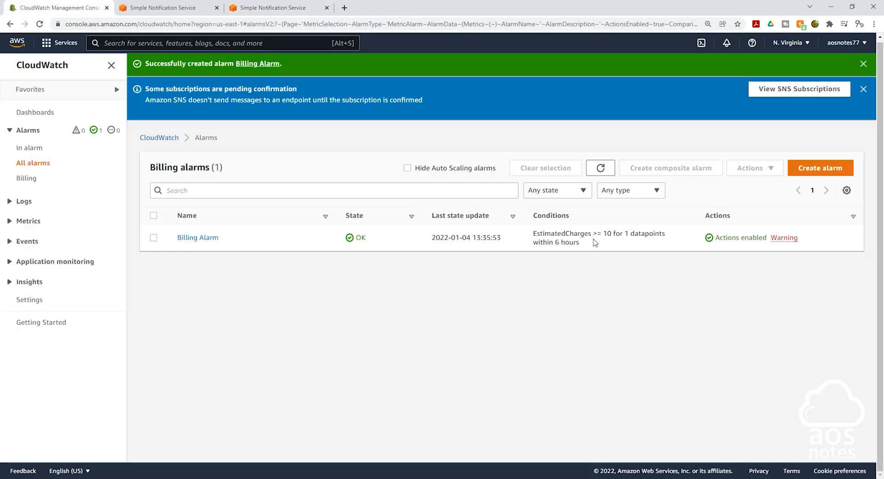
mouse_move(593, 236)
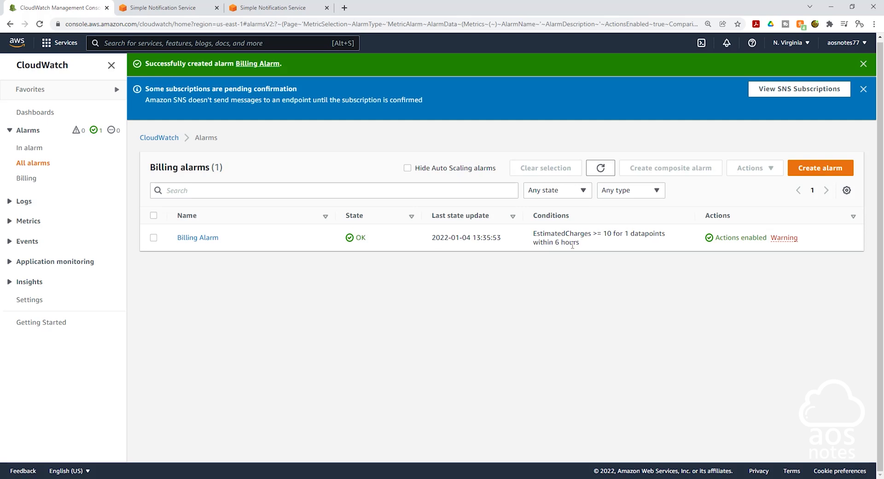
mouse_move(531, 228)
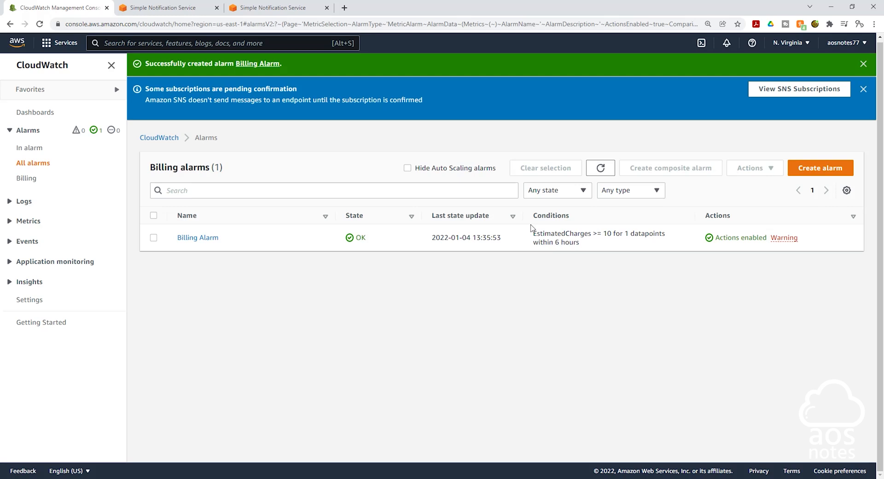
mouse_move(440, 174)
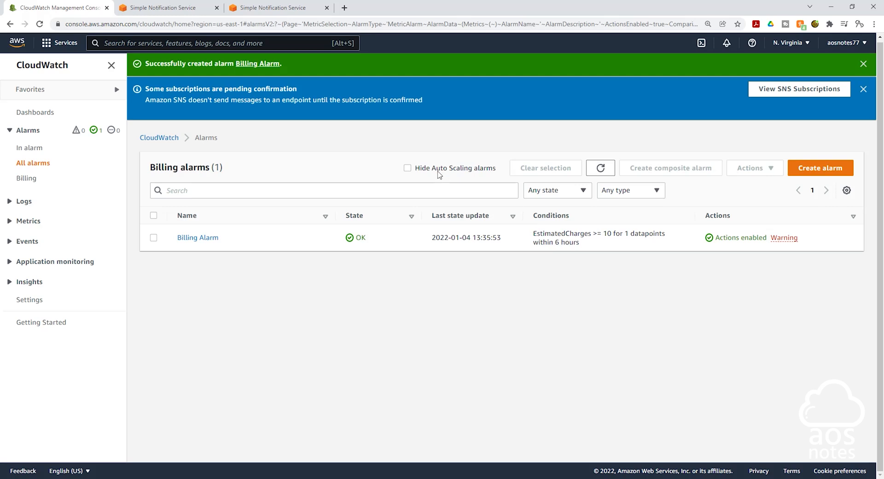